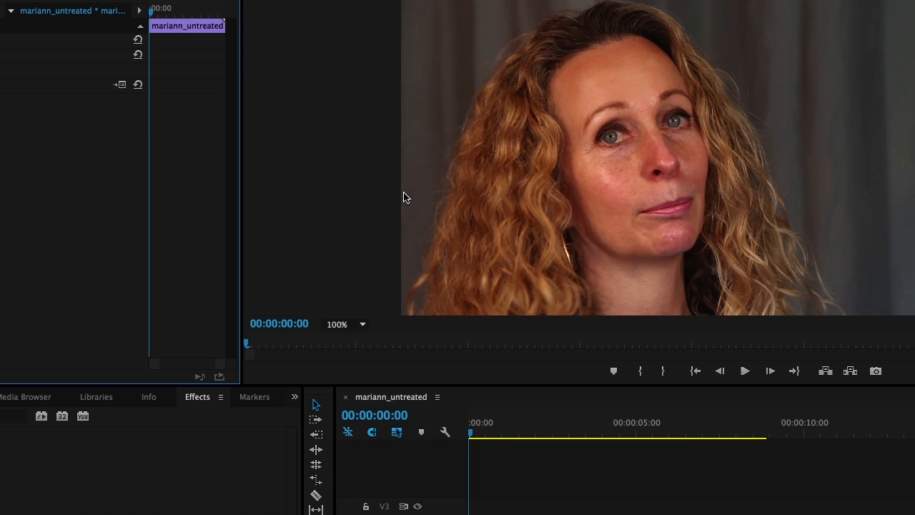
mouse_move(611, 55)
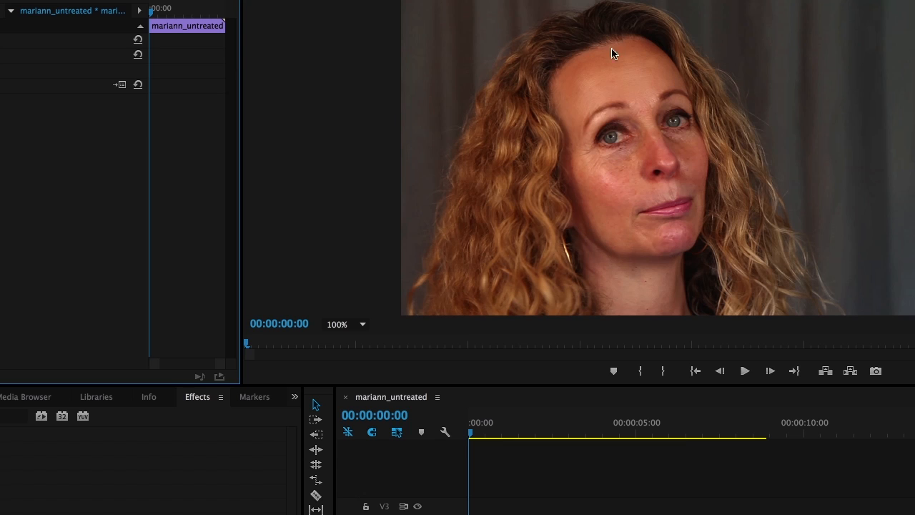
mouse_move(654, 64)
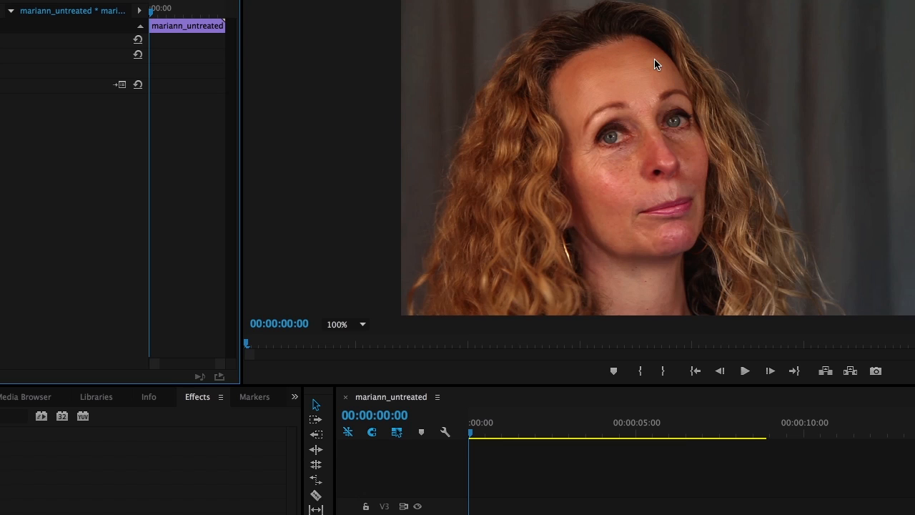
mouse_move(622, 71)
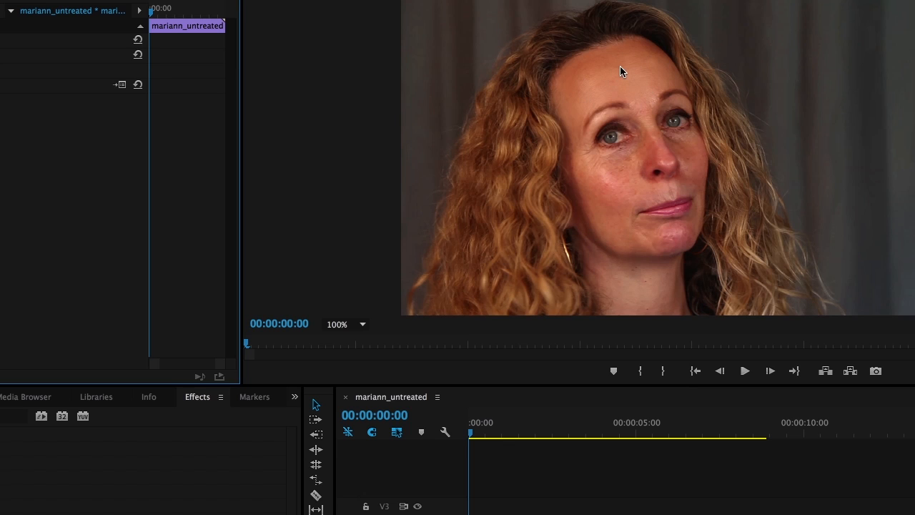
mouse_move(613, 183)
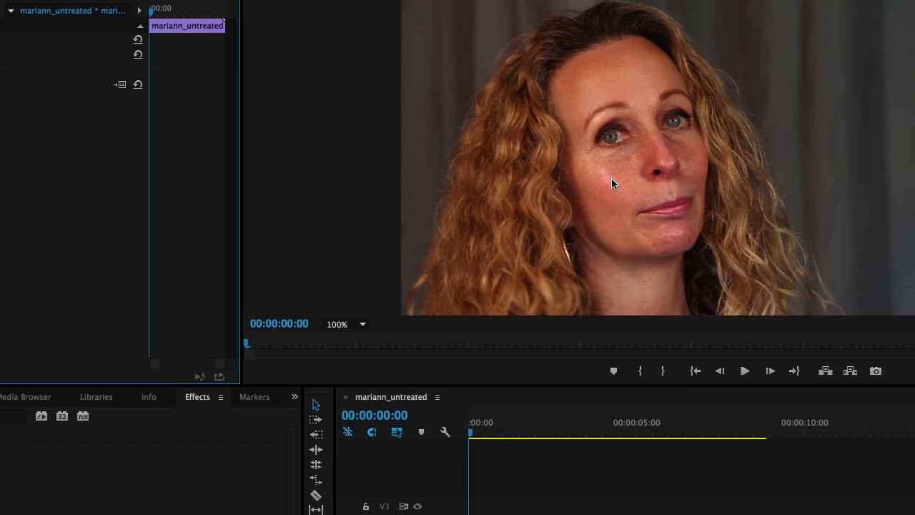
mouse_move(635, 68)
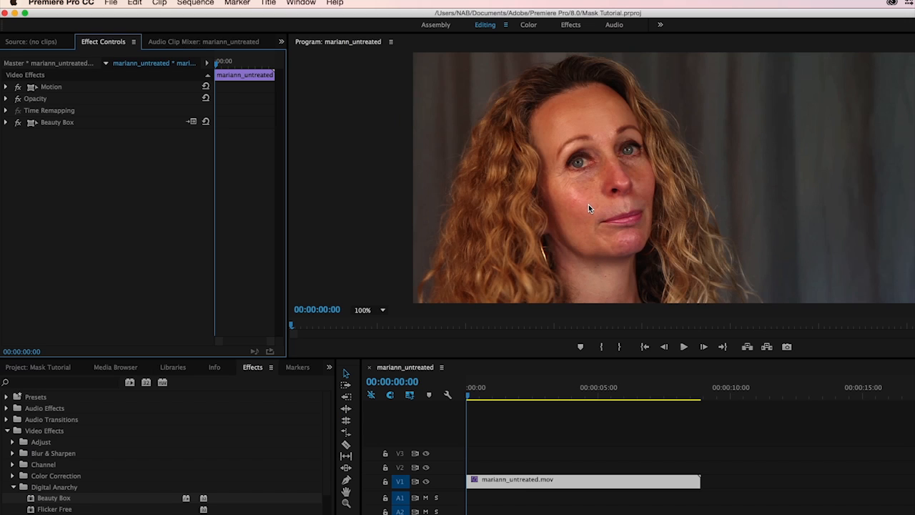
mouse_move(550, 89)
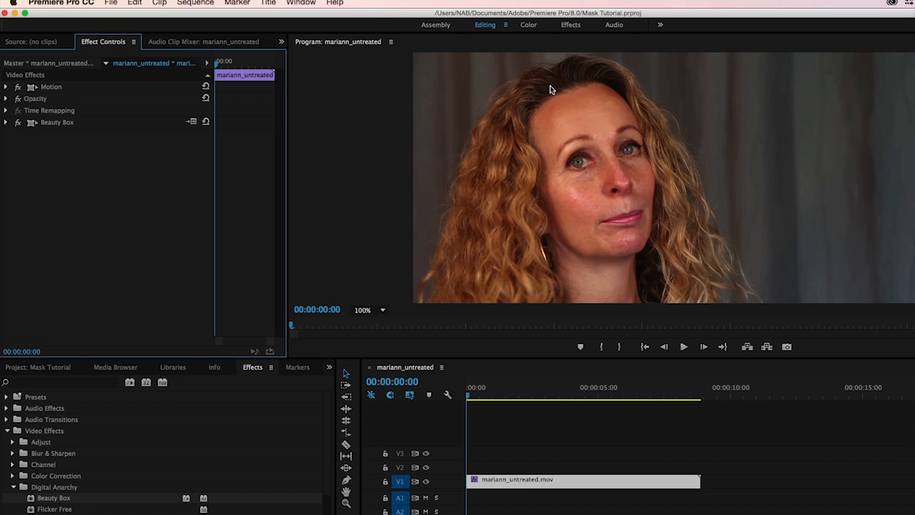
mouse_move(598, 136)
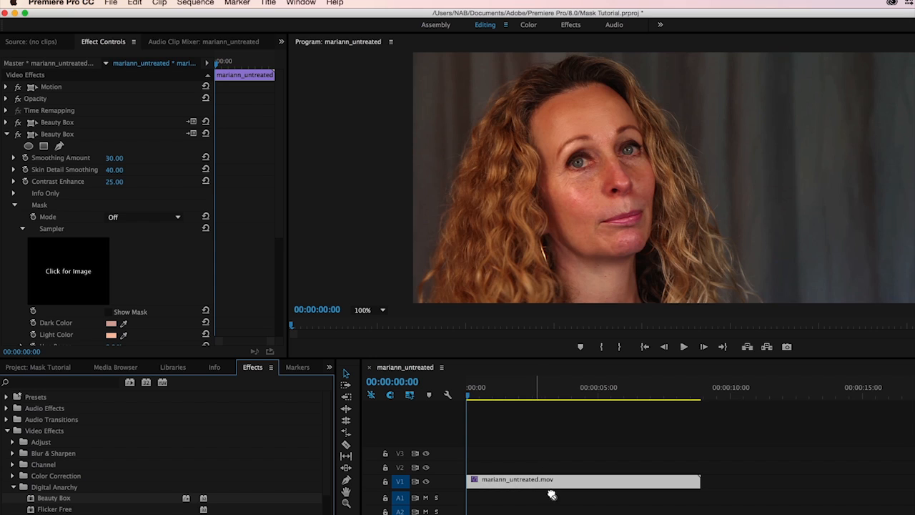
mouse_move(19, 125)
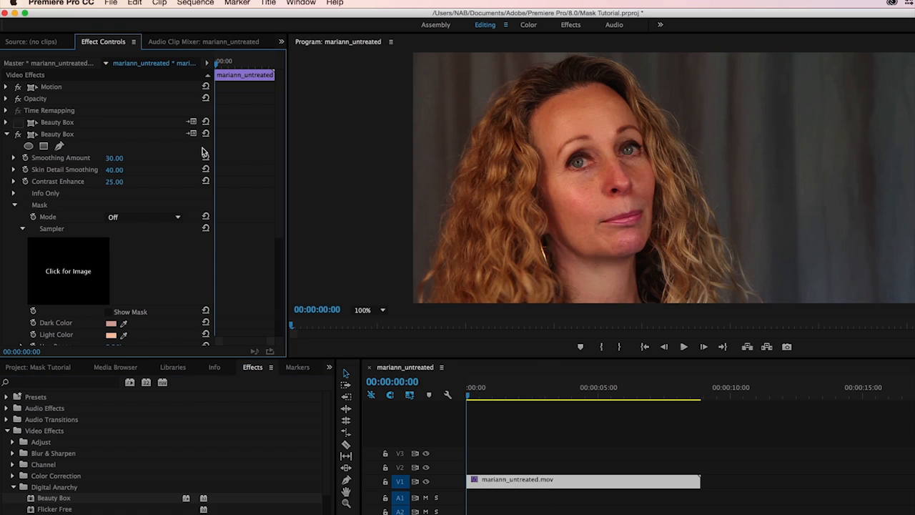
Step: Scroll Effect Controls to reveal the second Beauty Box's smoothing and mask settings
scroll("down", 3)
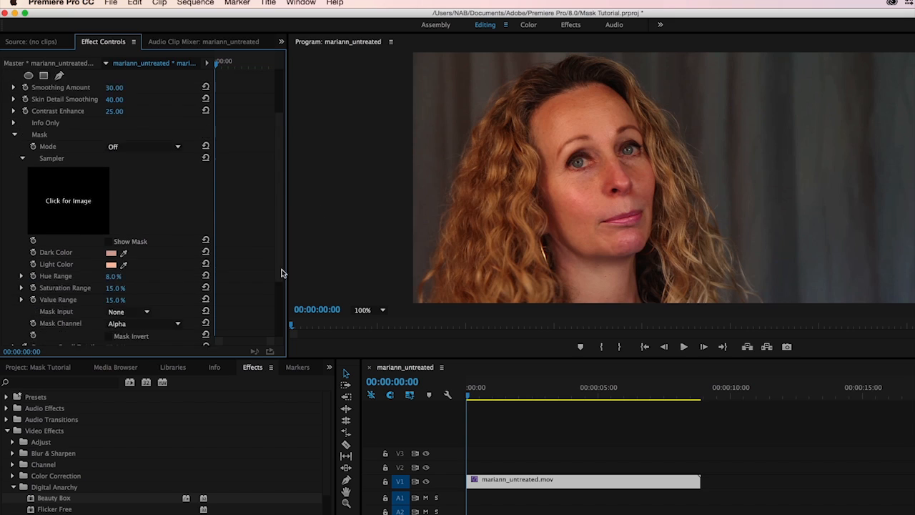
scroll("down", 3)
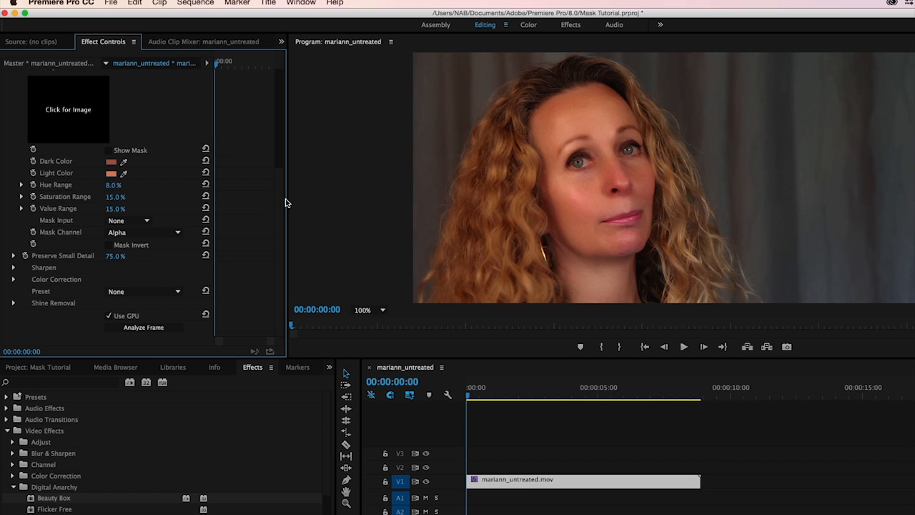
Step: Show the skin mask, preview it at 00:00:06:09, and reduce Value Range to 0%
left_click(109, 150)
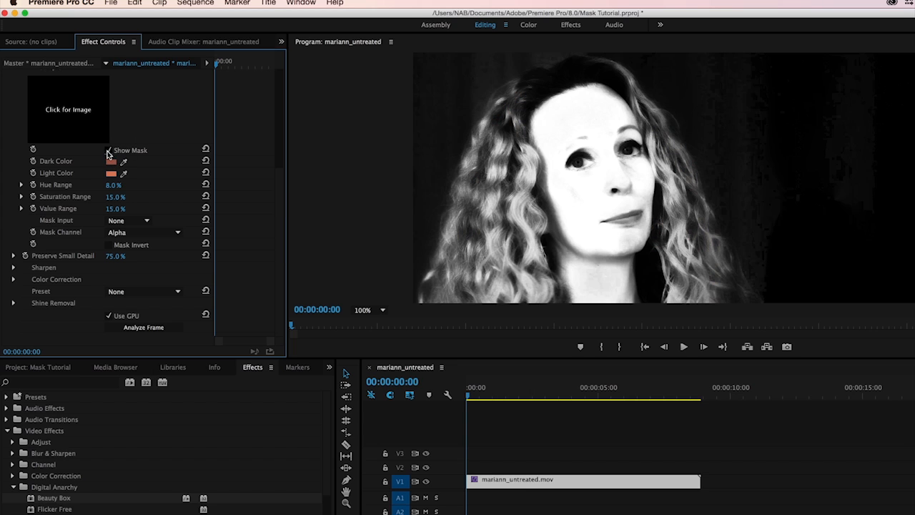
left_click(534, 393)
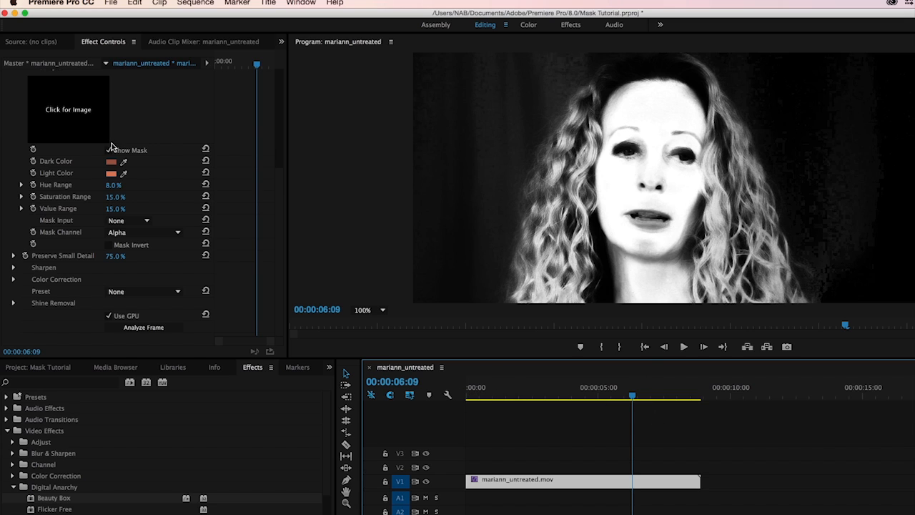
left_click(108, 150)
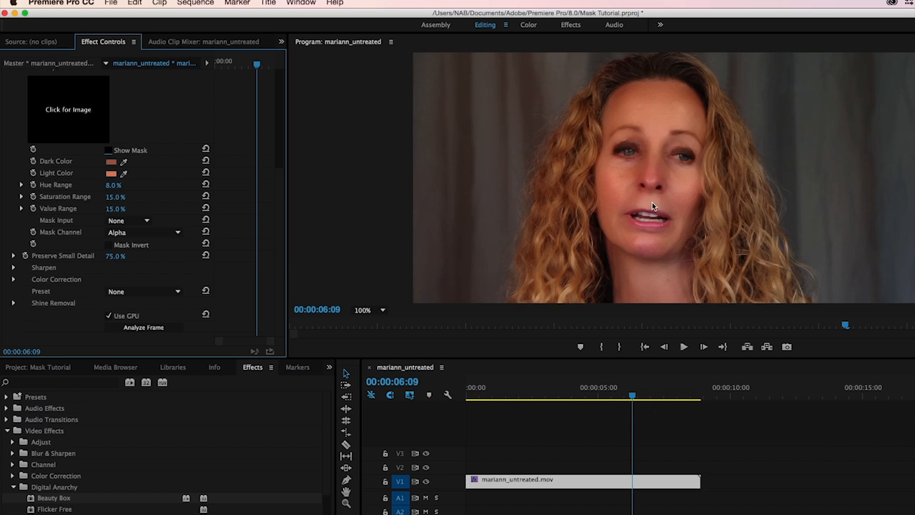
mouse_move(566, 274)
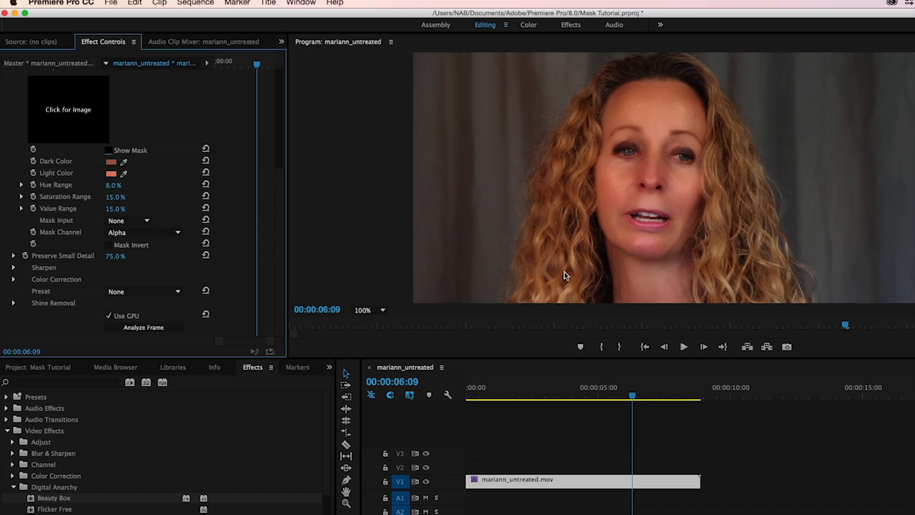
mouse_move(574, 281)
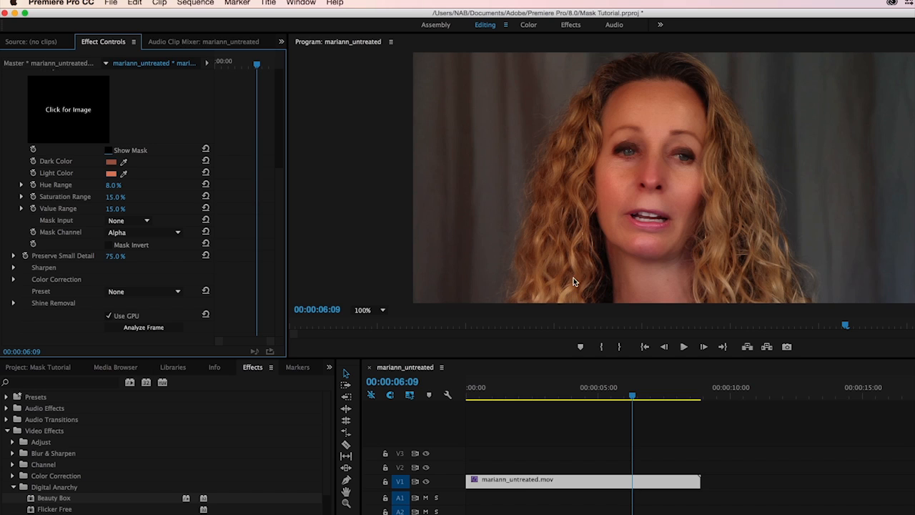
mouse_move(555, 219)
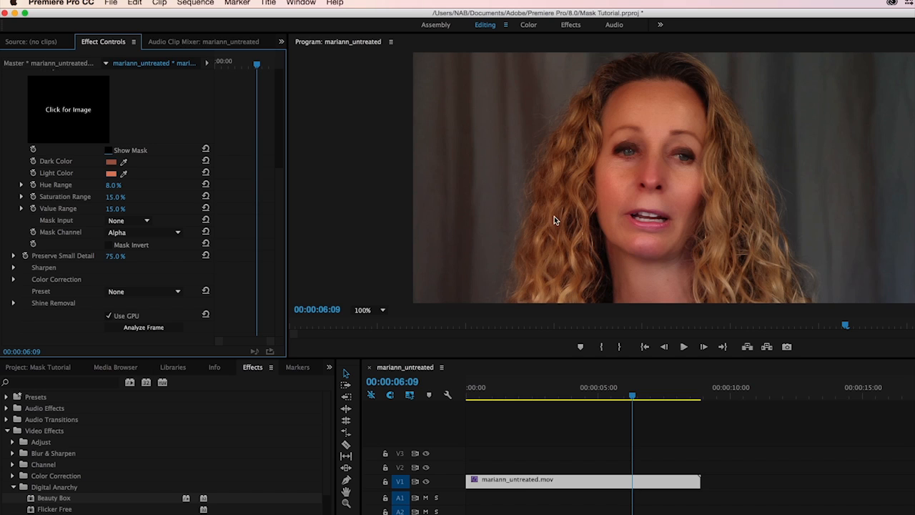
left_click(108, 150)
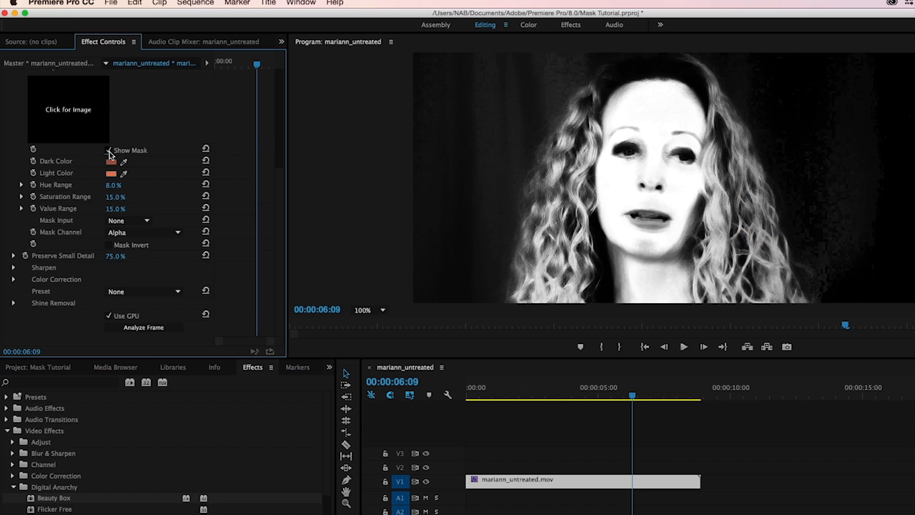
left_click(108, 150)
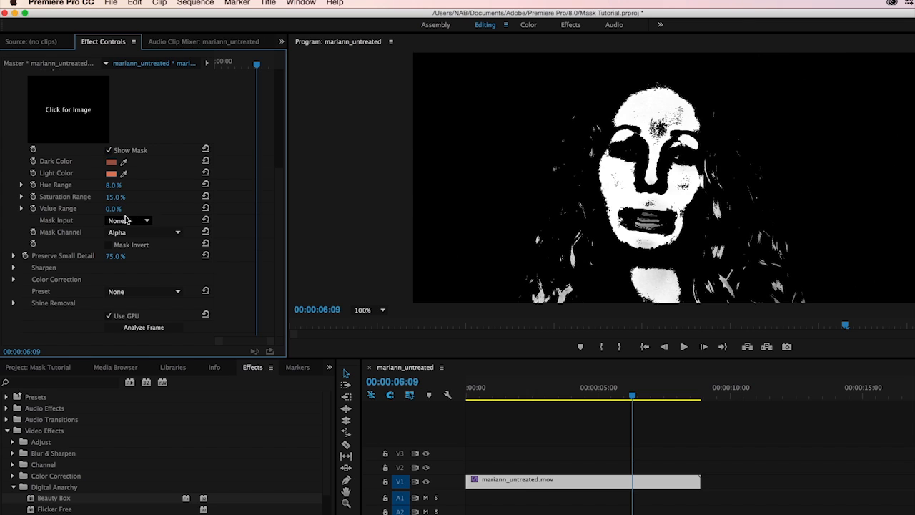
Step: Set the skin mask's Saturation Range and Value Range to 8%
left_click(112, 208)
type("8")
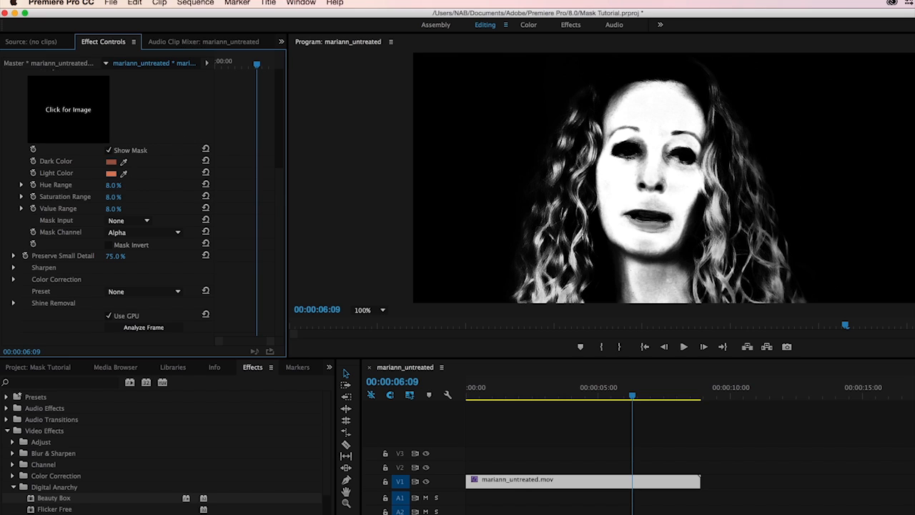
mouse_move(346, 236)
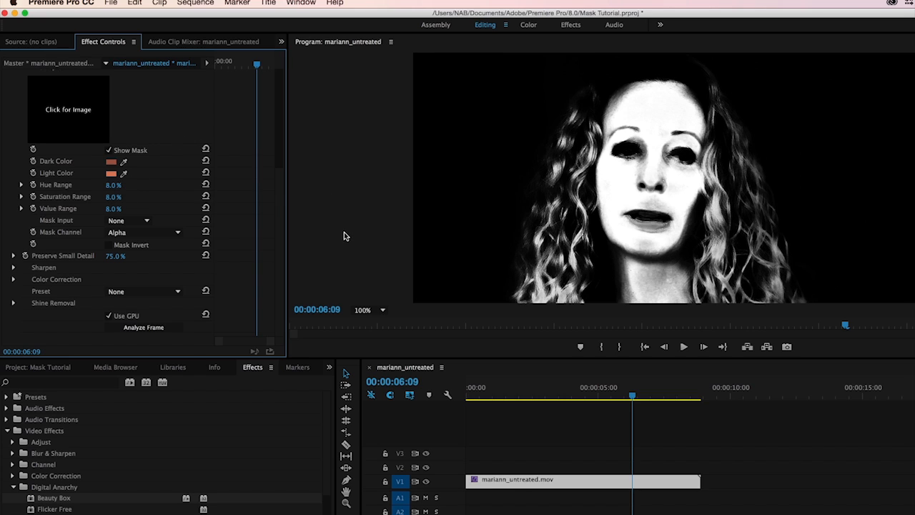
mouse_move(507, 249)
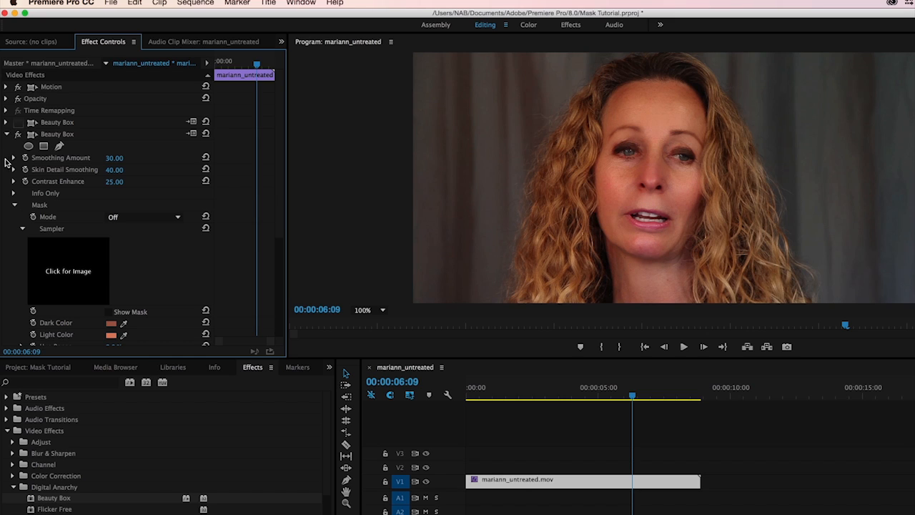
mouse_move(568, 245)
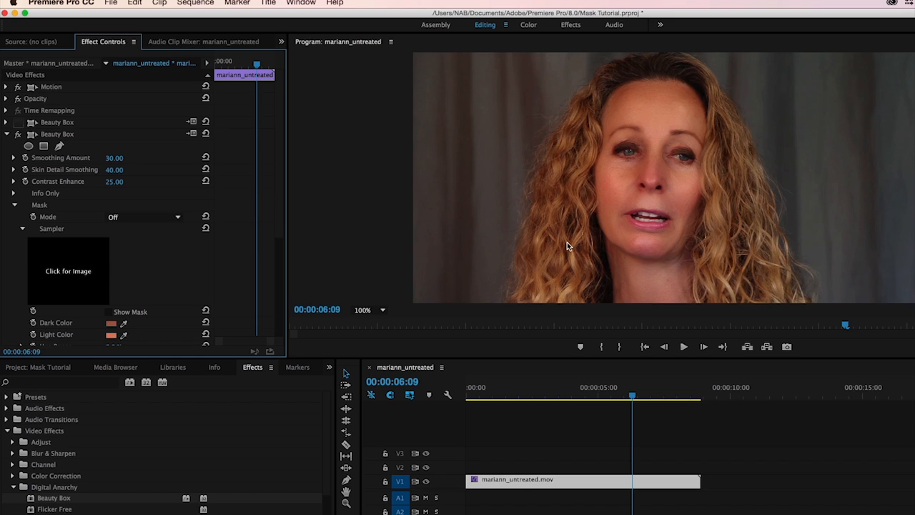
mouse_move(569, 225)
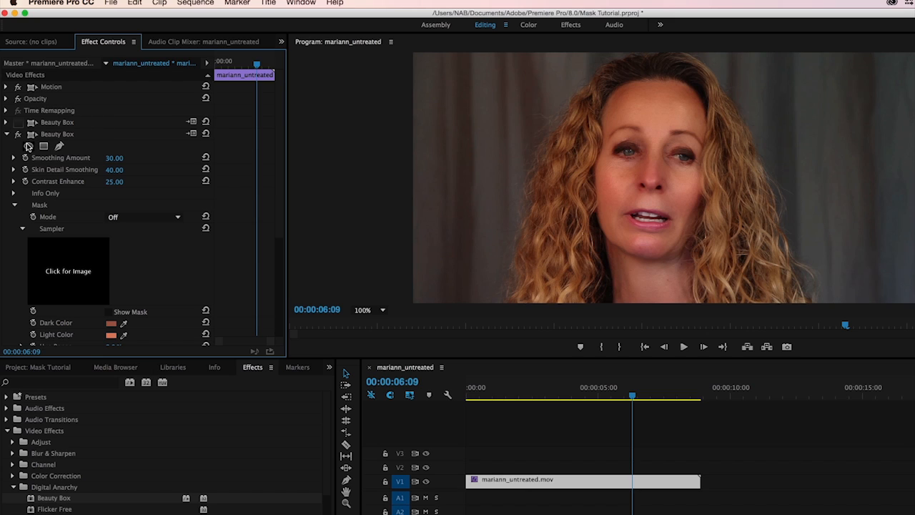
mouse_move(18, 135)
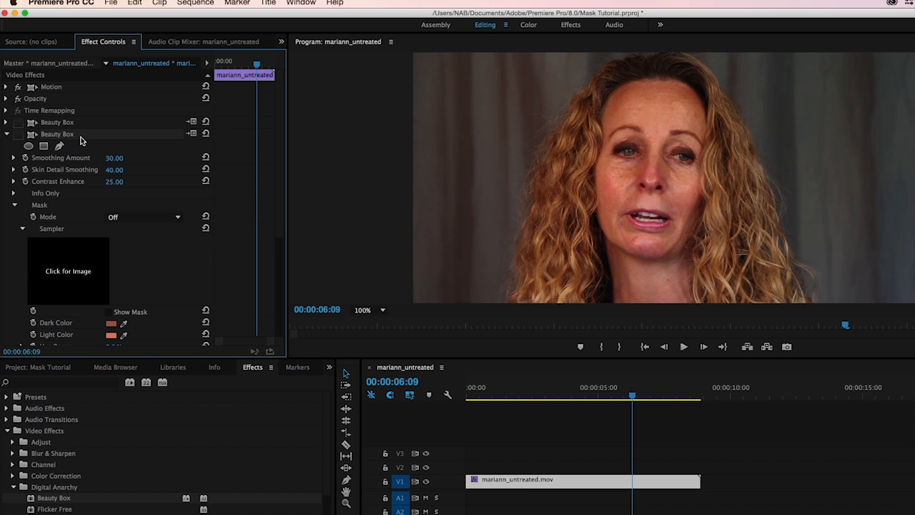
Step: Remove the second Beauty Box, re-enable the first, and complete the forehead mask
left_click(7, 134)
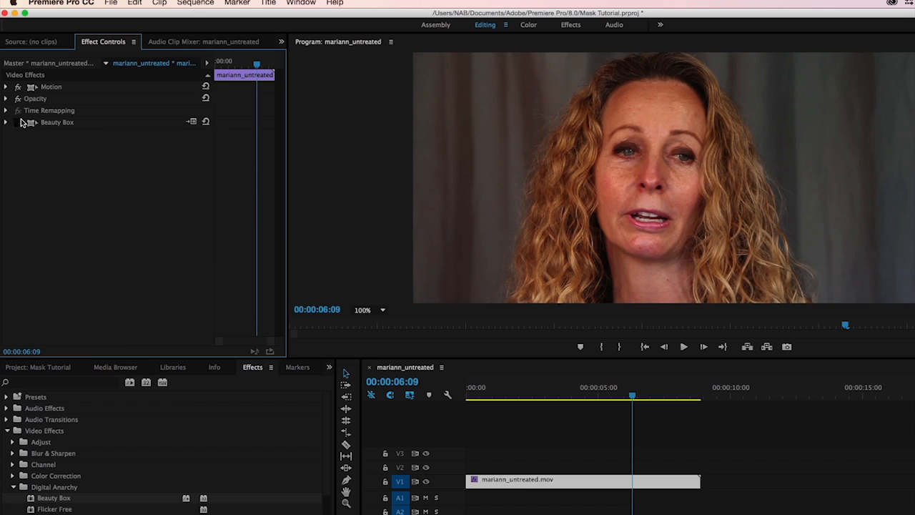
left_click(6, 122)
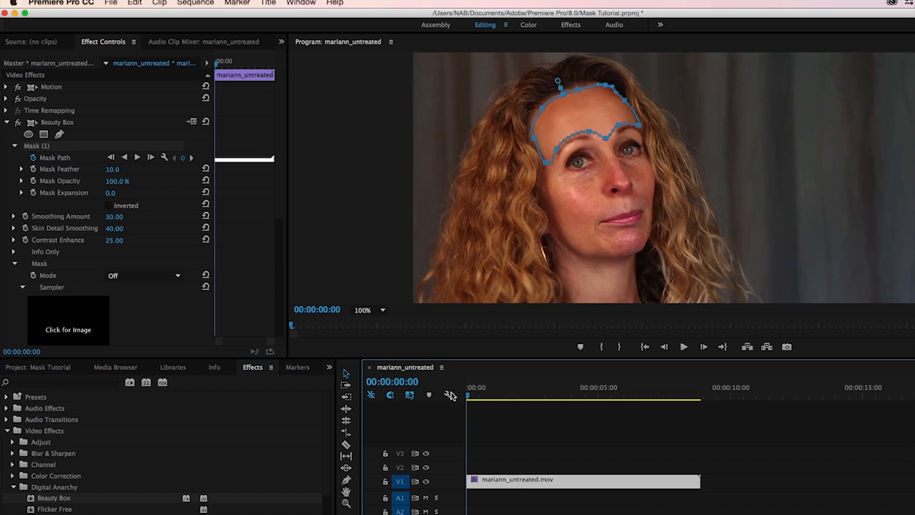
mouse_move(264, 283)
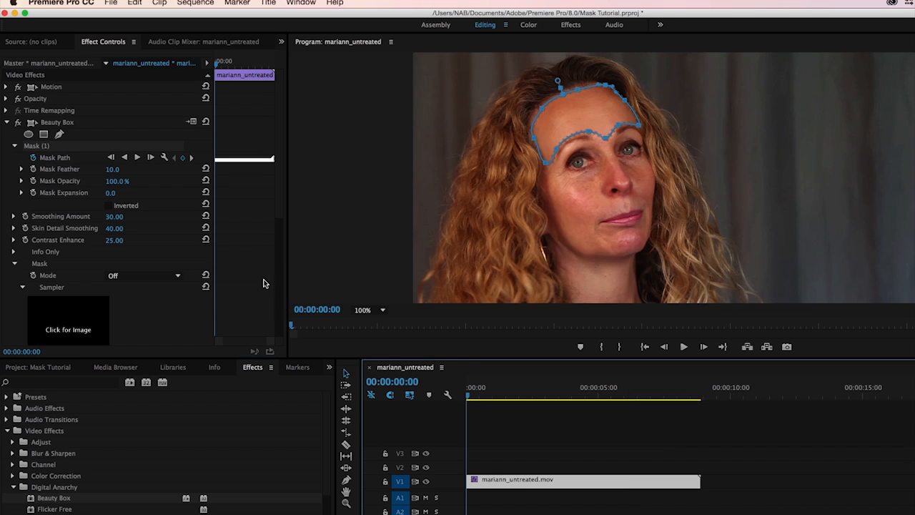
mouse_move(229, 240)
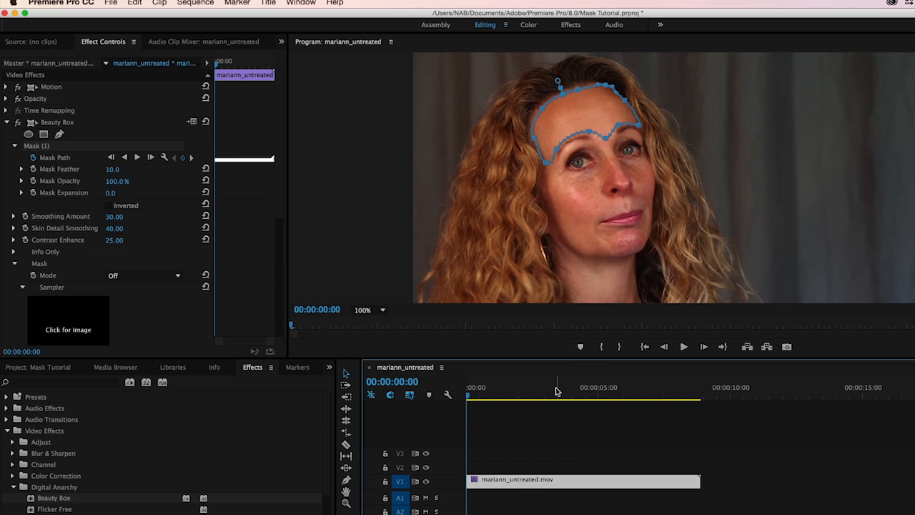
left_click(643, 395)
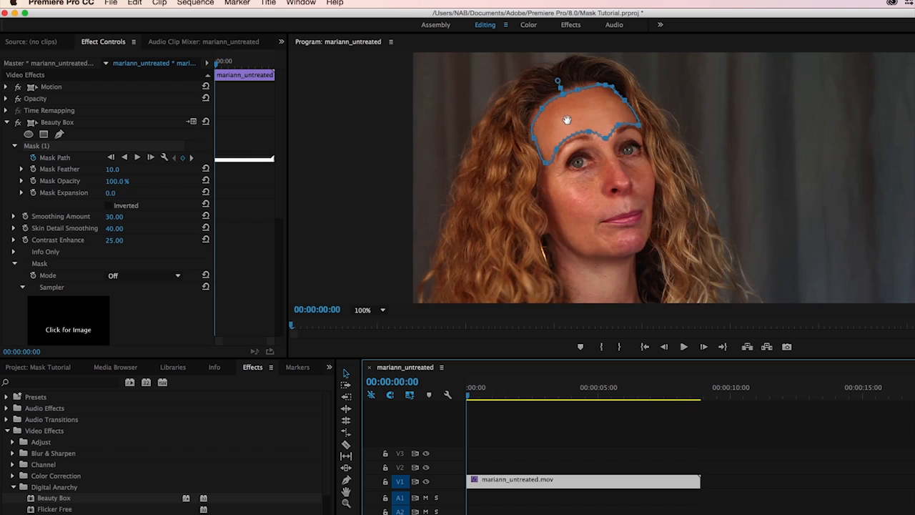
mouse_move(57, 145)
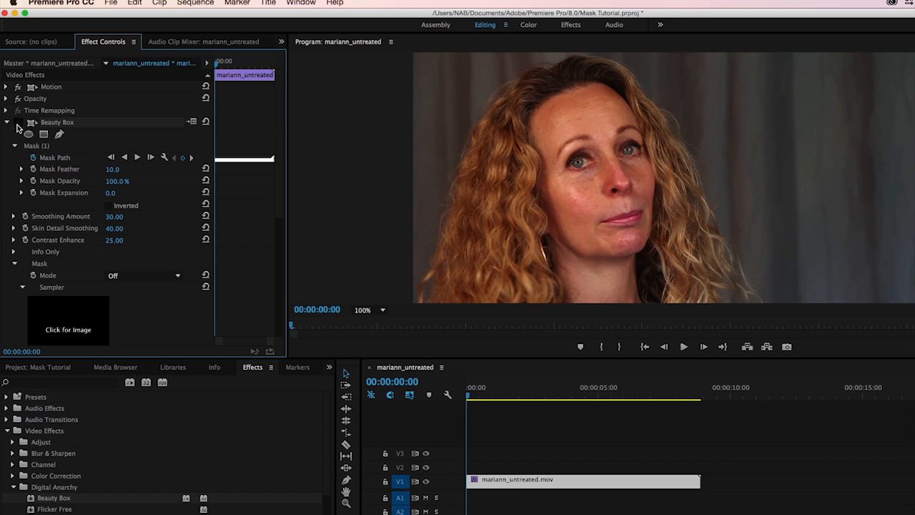
Step: Begin adding Mask (2) and Mask (3) under Beauty Box in Effect Controls
left_click(29, 134)
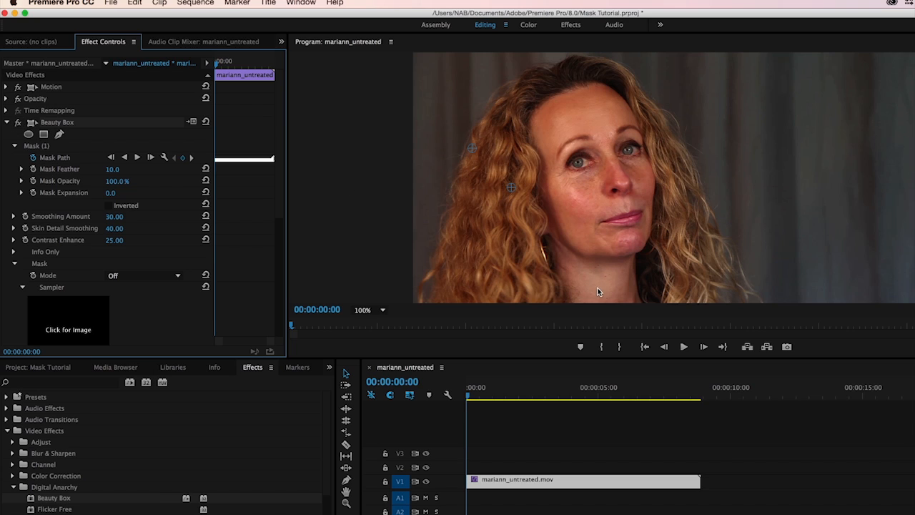
mouse_move(37, 104)
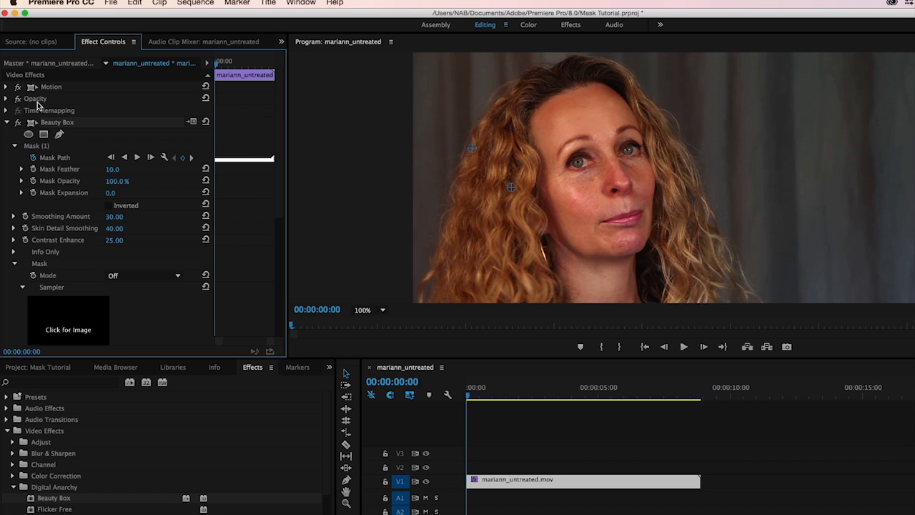
mouse_move(206, 145)
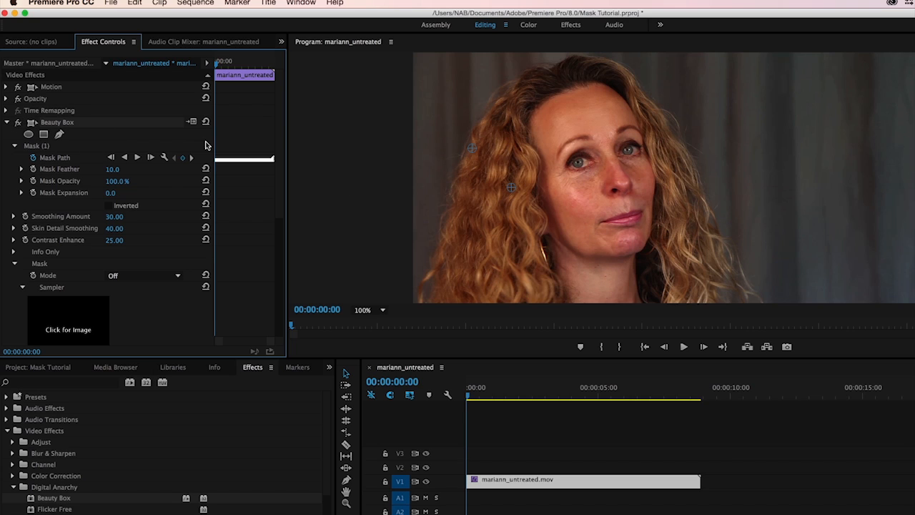
mouse_move(72, 131)
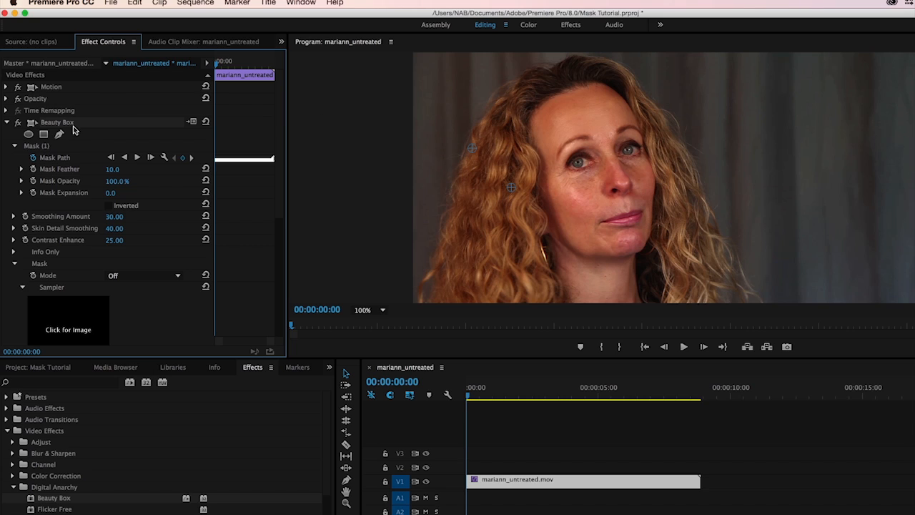
mouse_move(85, 146)
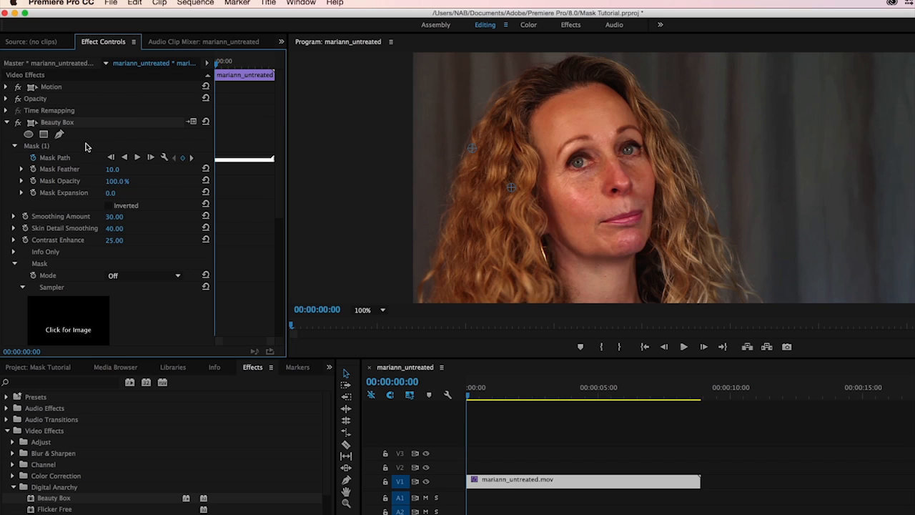
mouse_move(327, 143)
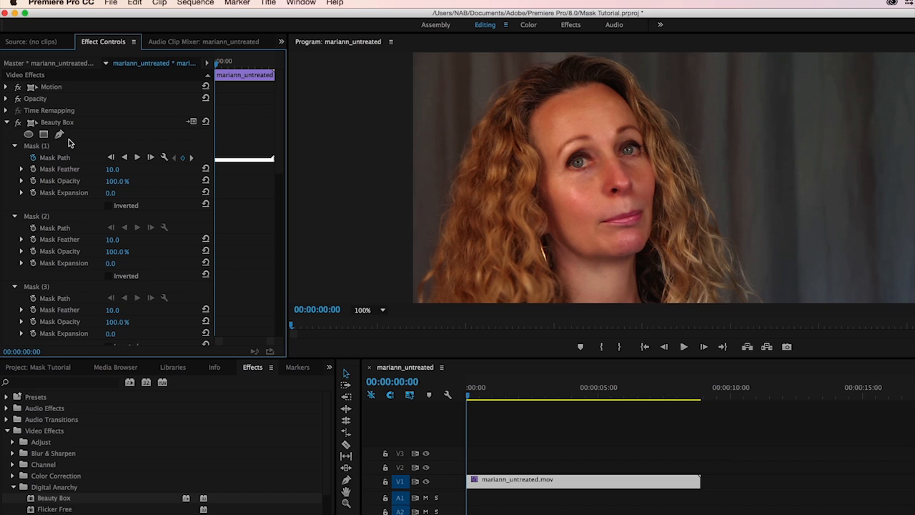
mouse_move(516, 190)
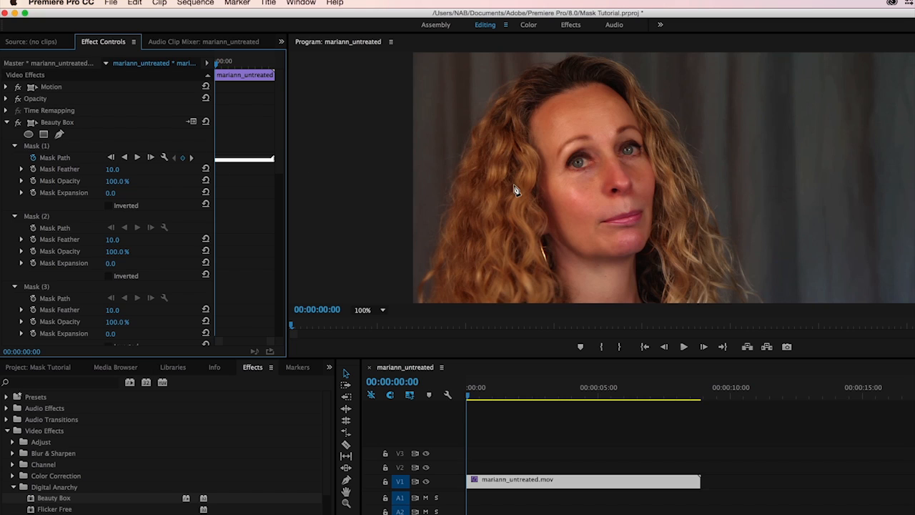
mouse_move(559, 181)
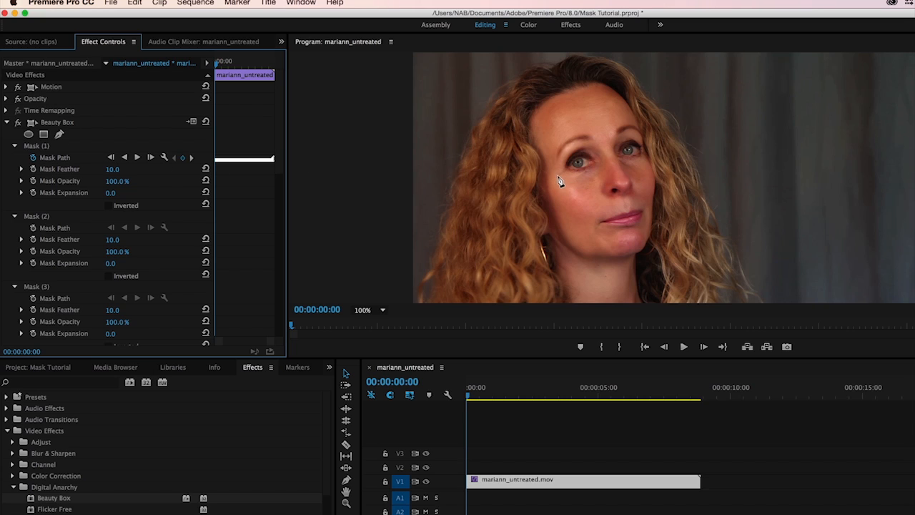
mouse_move(584, 242)
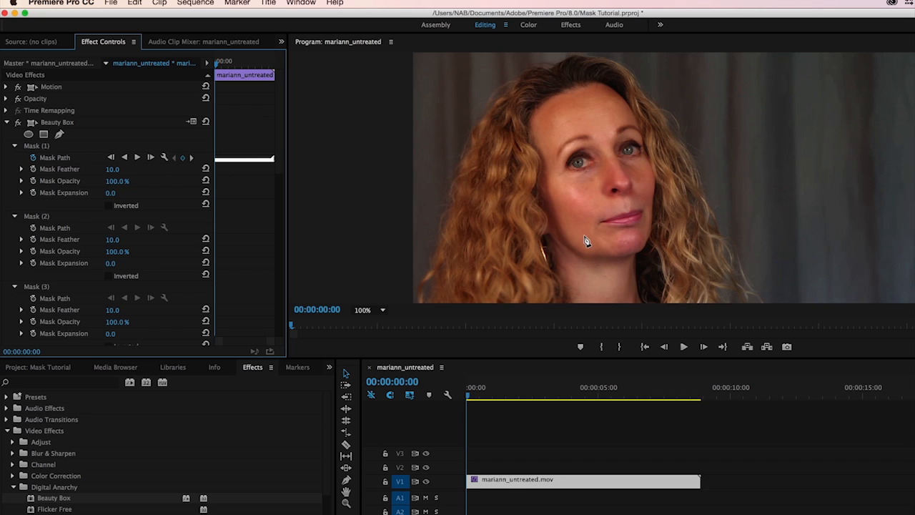
mouse_move(595, 241)
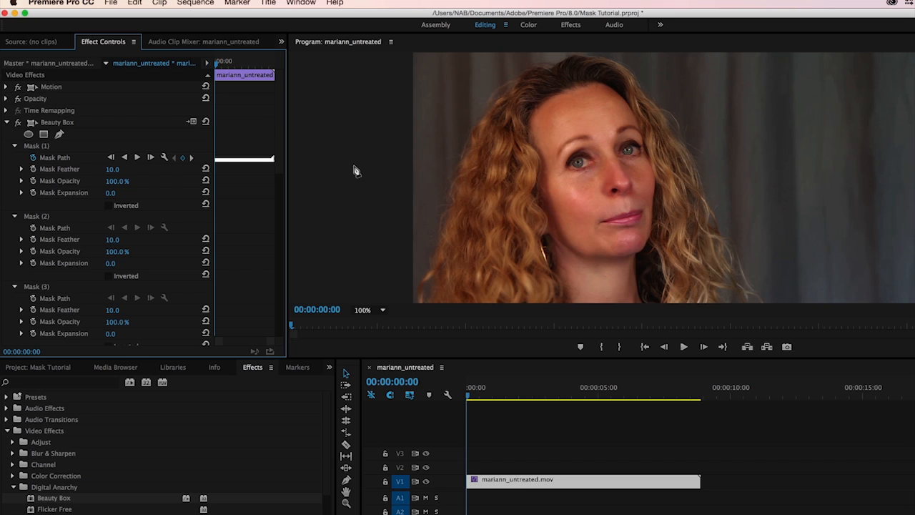
mouse_move(570, 189)
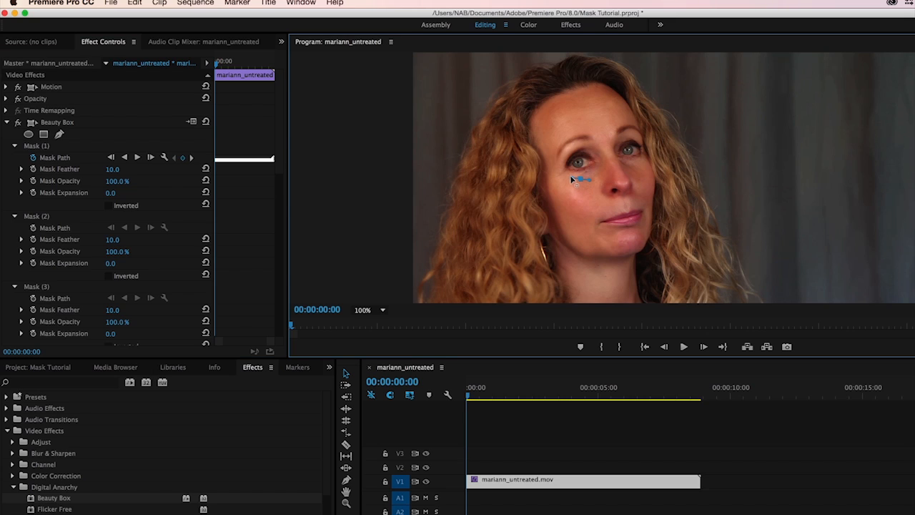
mouse_move(374, 292)
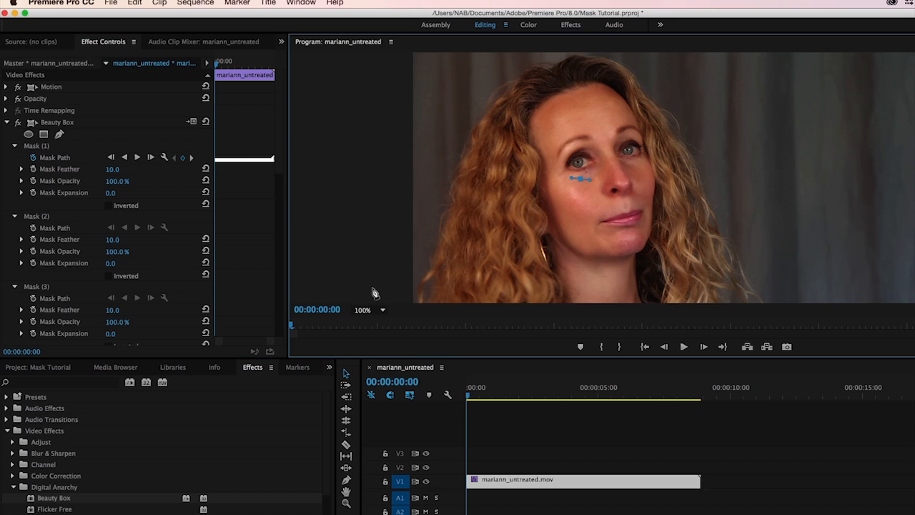
Step: Zoom the Program monitor to 150% and add a curved point along the cheek outline
left_click(371, 310)
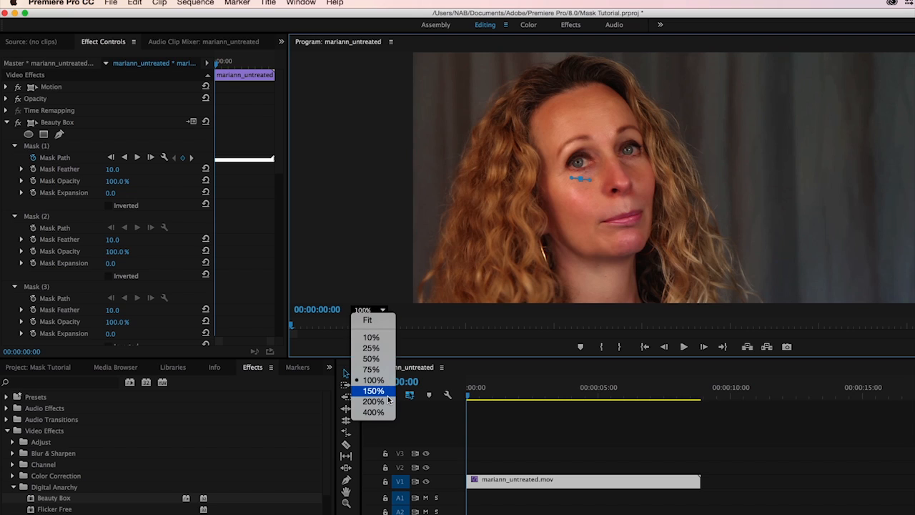
left_click(370, 389)
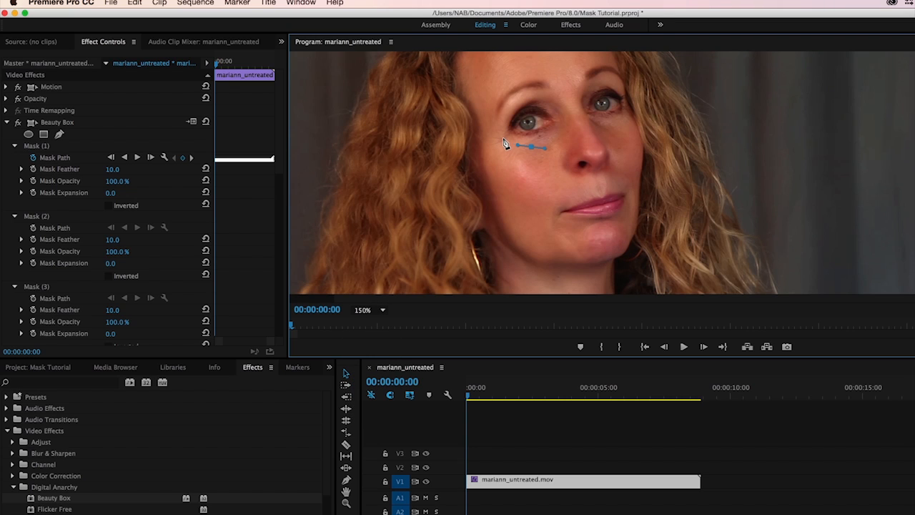
mouse_move(497, 134)
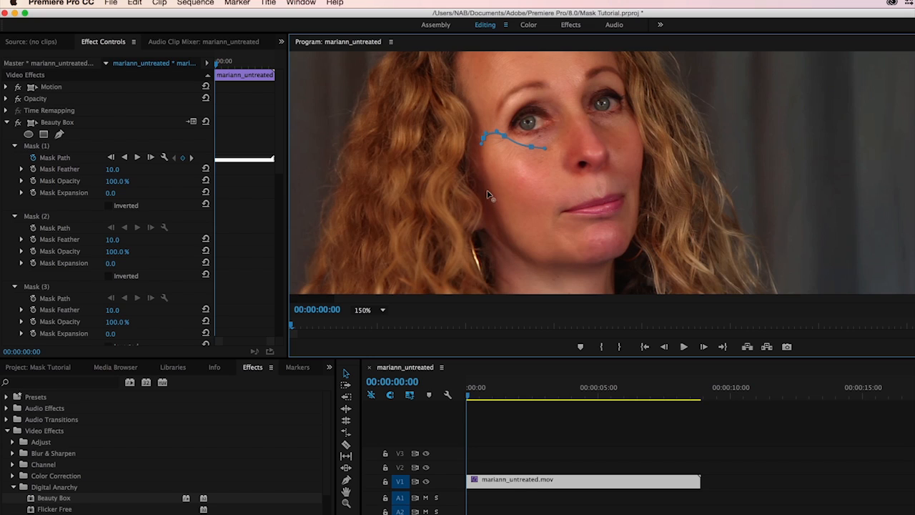
left_click_drag(506, 147, 511, 247)
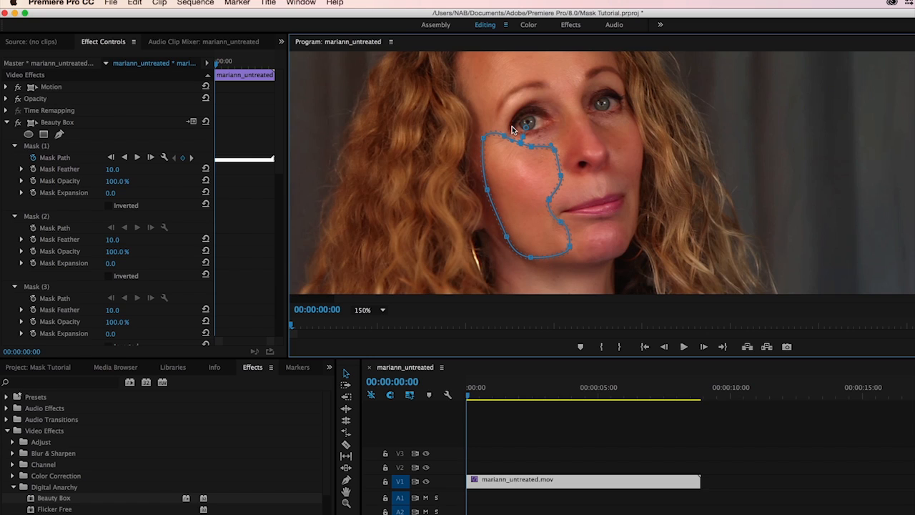
mouse_move(538, 149)
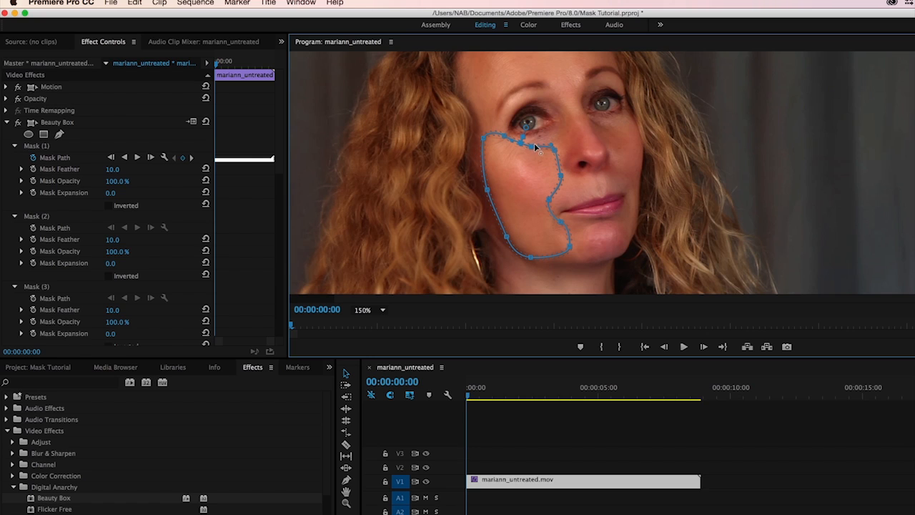
mouse_move(538, 144)
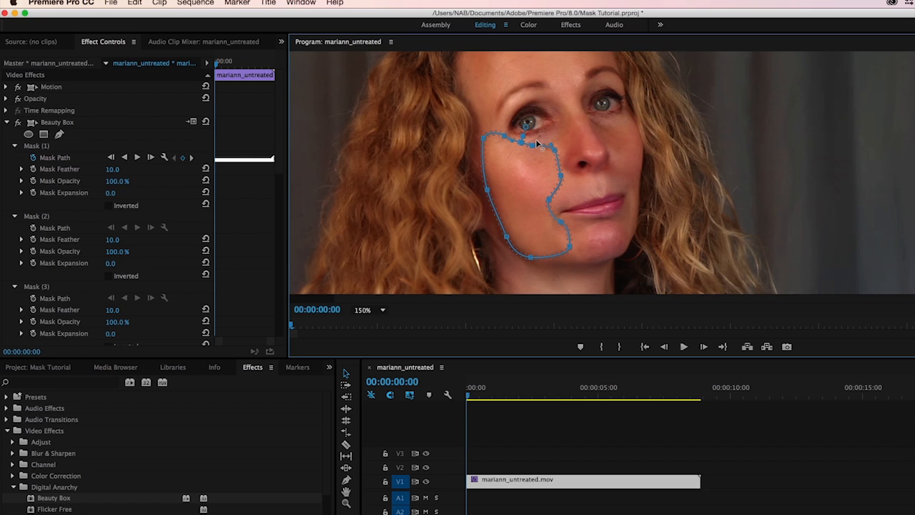
mouse_move(553, 156)
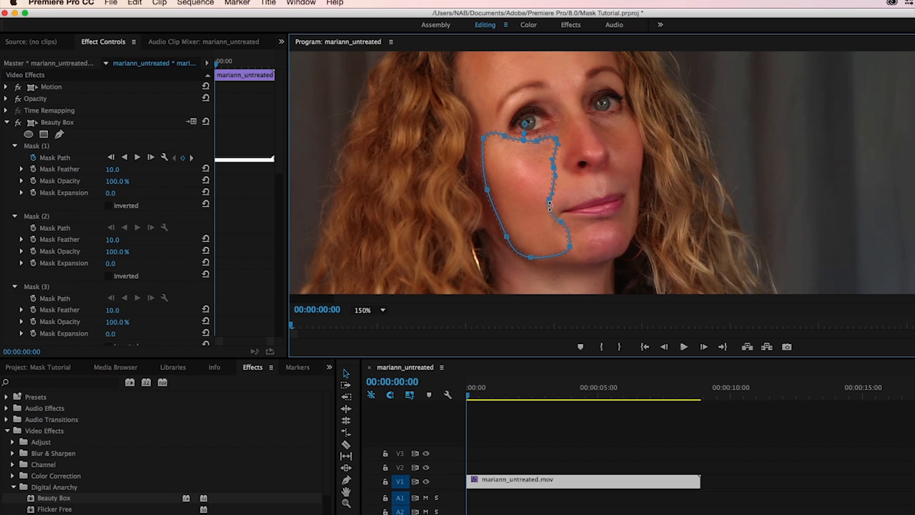
mouse_move(488, 131)
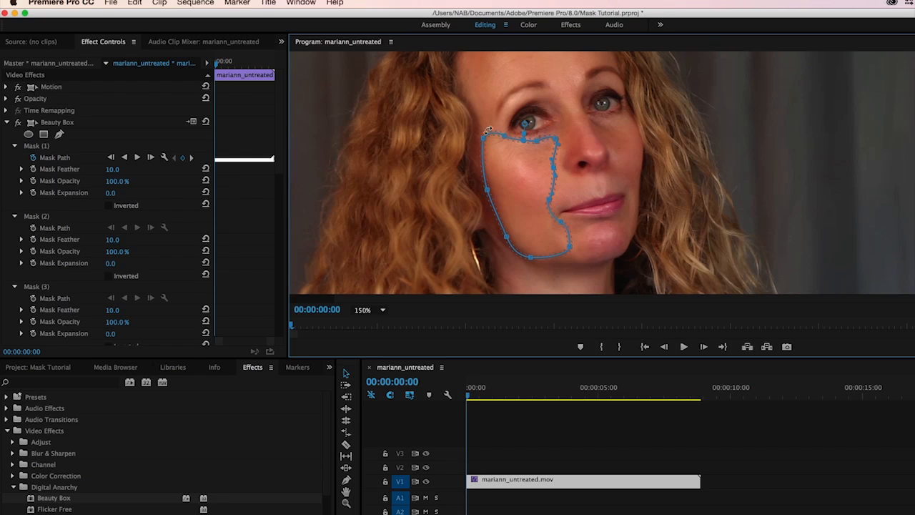
mouse_move(499, 151)
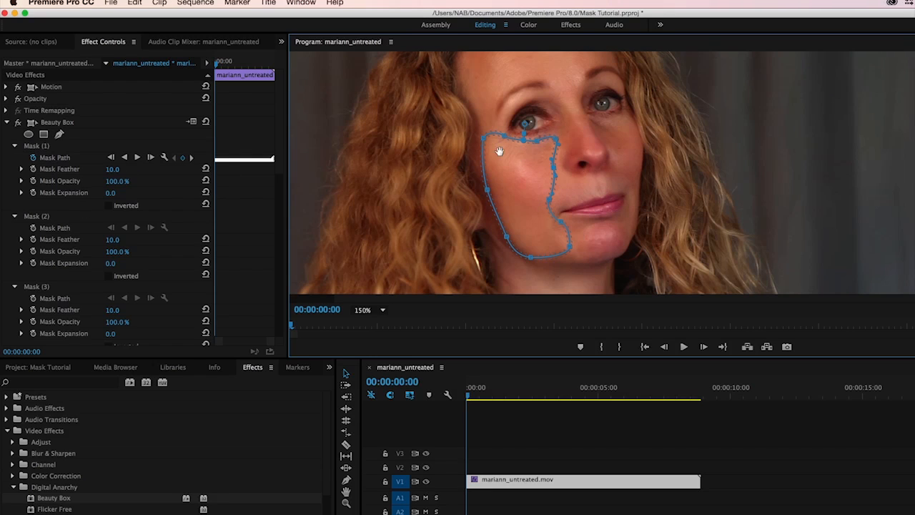
mouse_move(531, 194)
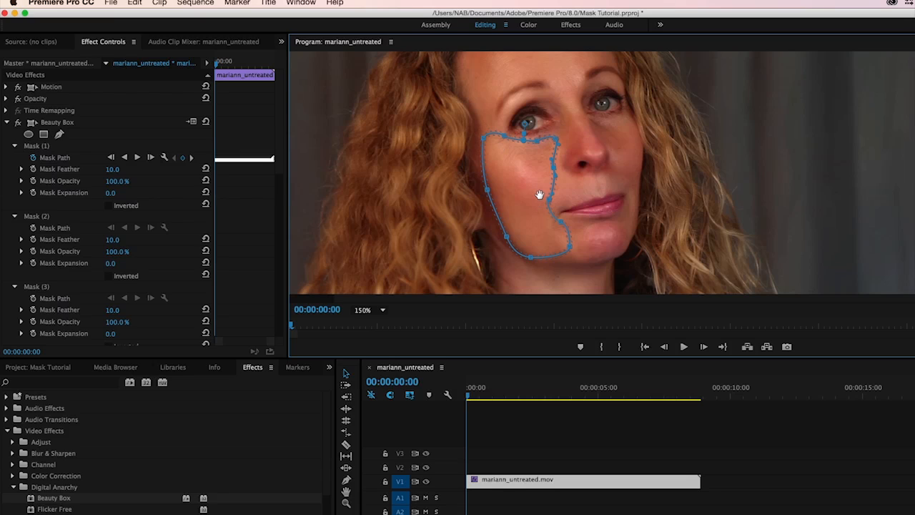
mouse_move(565, 168)
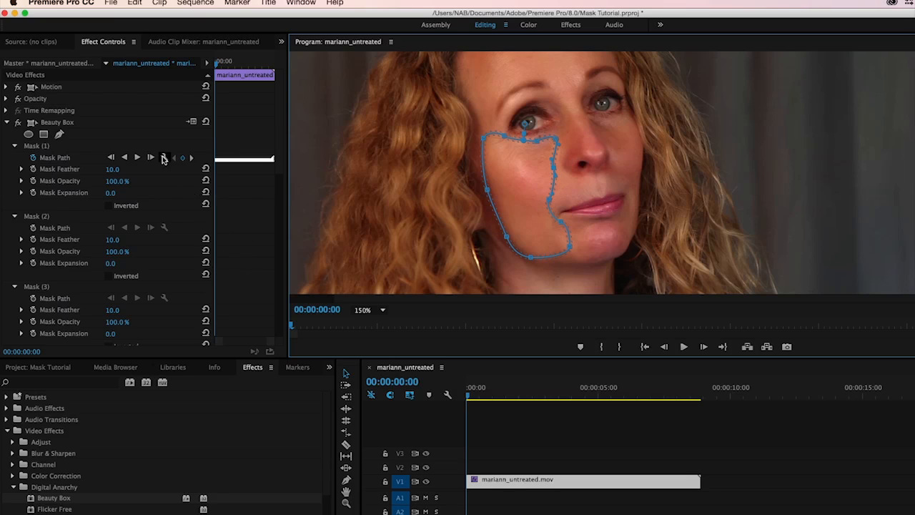
mouse_move(45, 216)
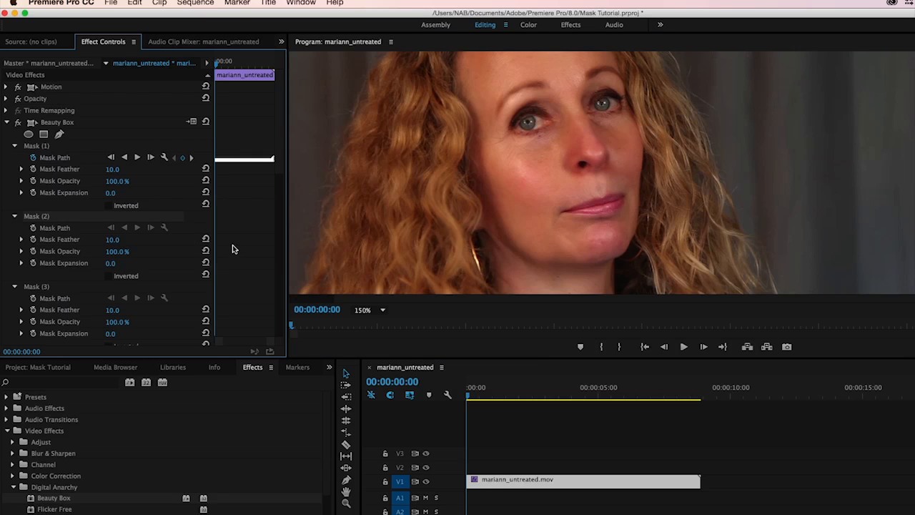
Step: Scroll Effect Controls to the Beauty Box mask list showing Mask (1) and Mask (4)
scroll("down", 3)
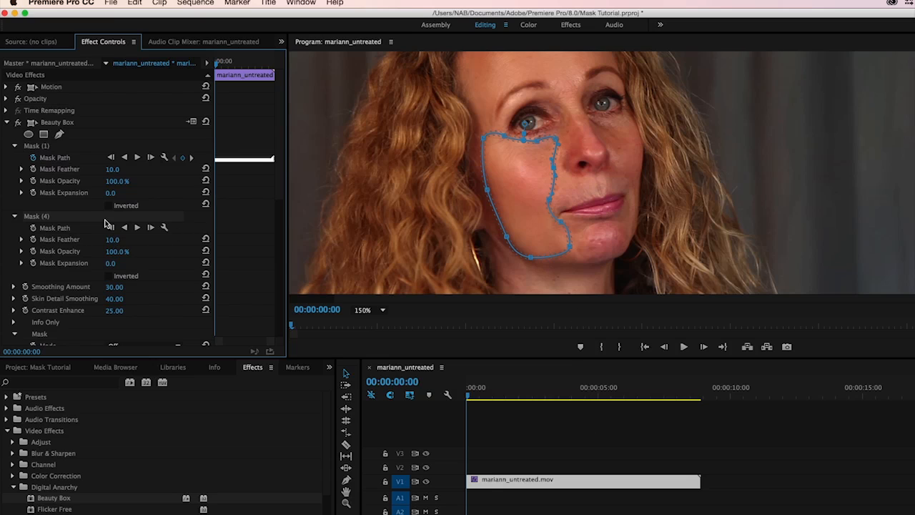
mouse_move(478, 377)
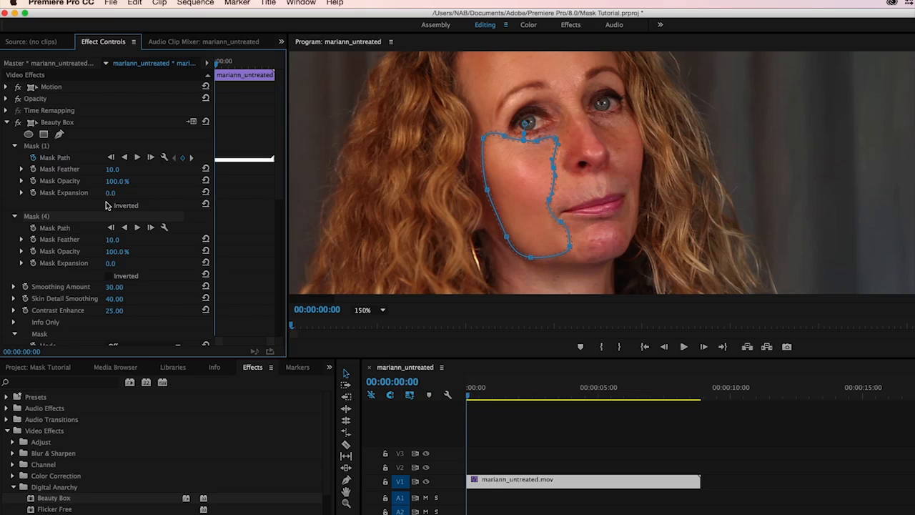
mouse_move(137, 227)
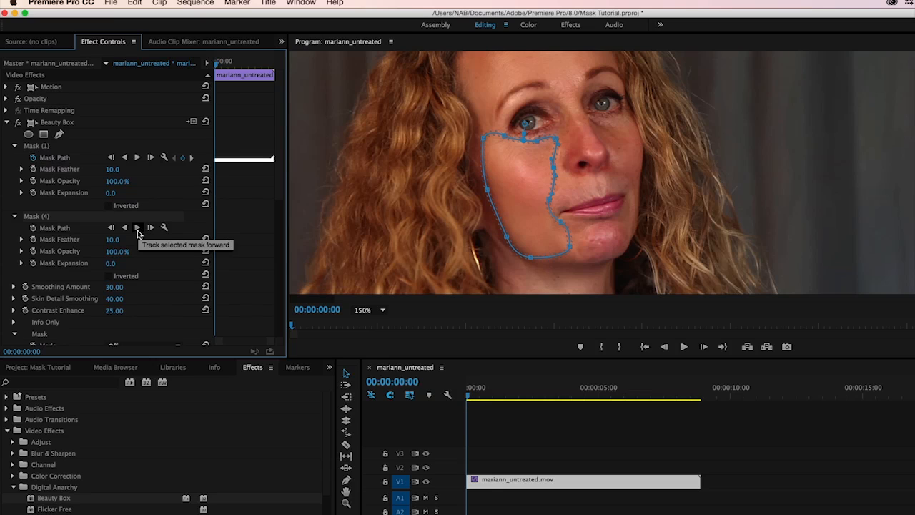
mouse_move(584, 156)
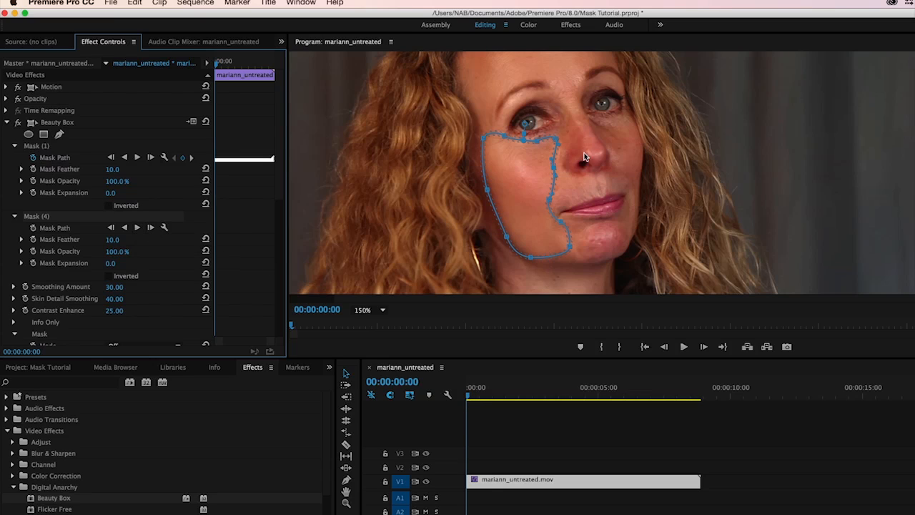
mouse_move(529, 261)
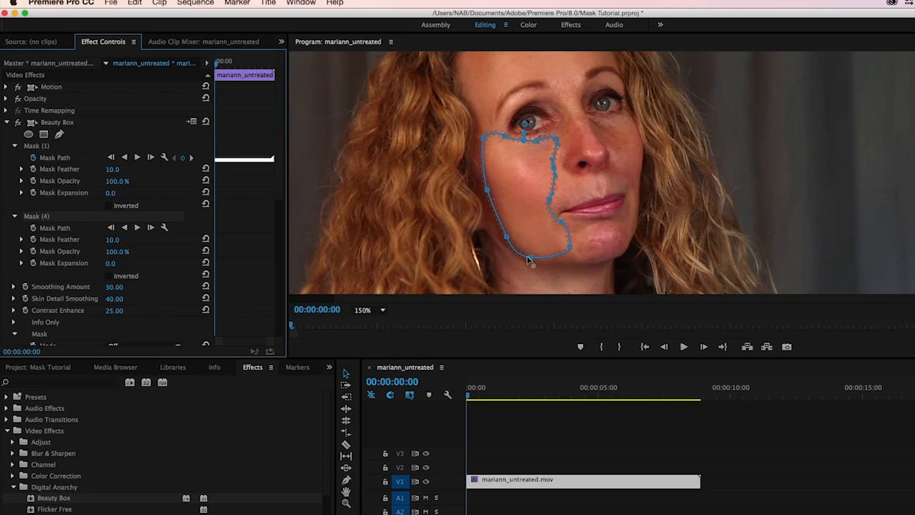
mouse_move(482, 141)
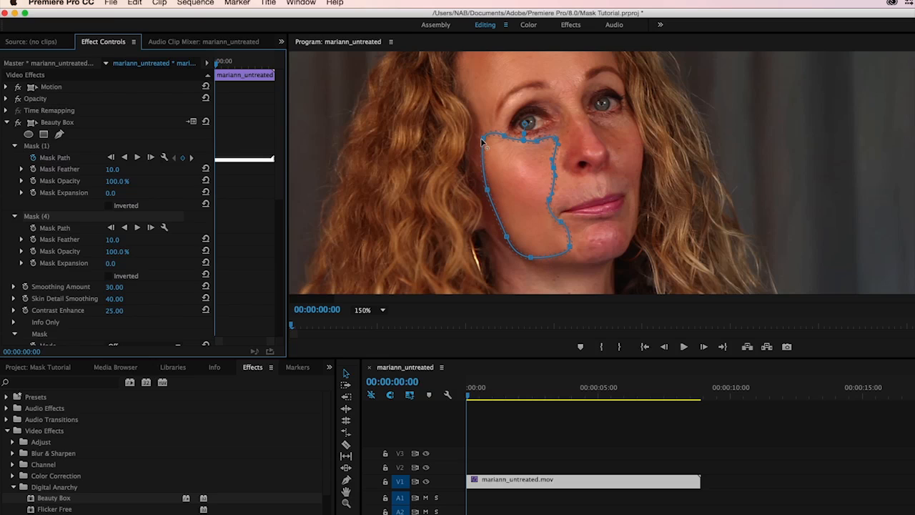
mouse_move(455, 141)
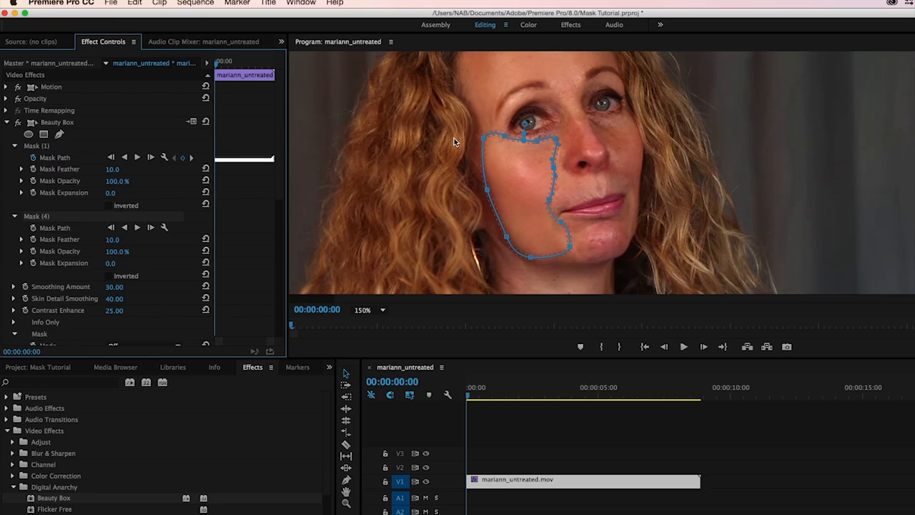
mouse_move(114, 200)
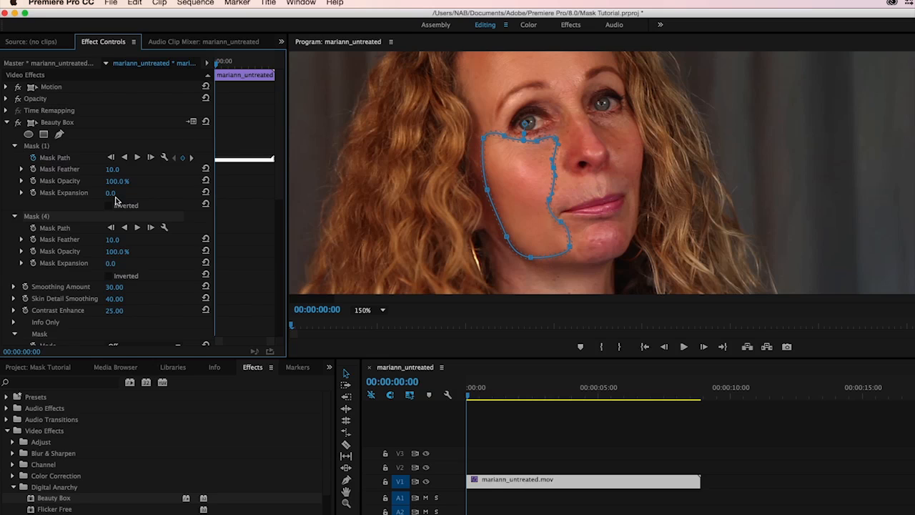
mouse_move(138, 227)
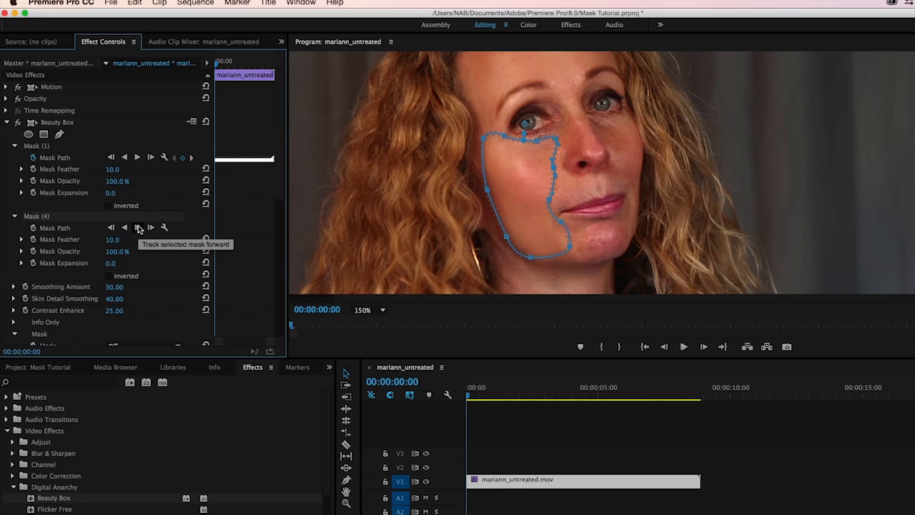
Step: Track Mask (4) forward, then stop tracking to check the cheek mask's fit
left_click(137, 227)
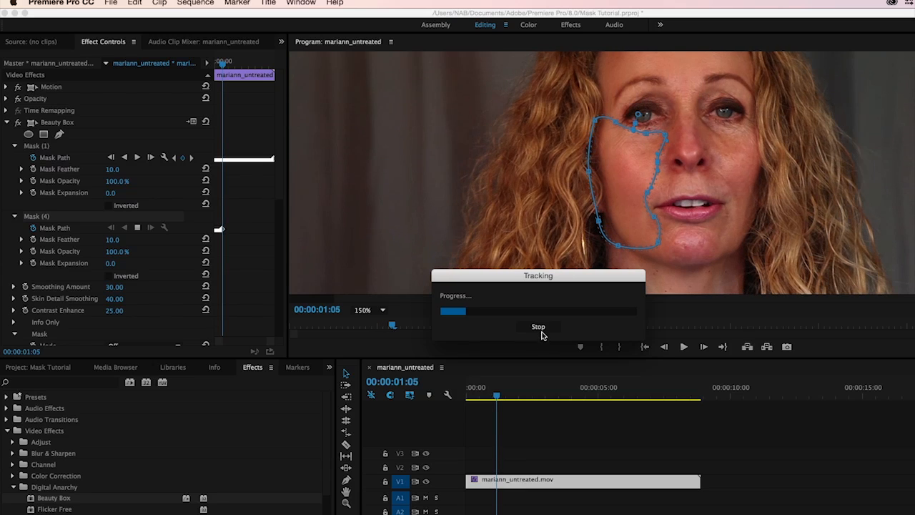
left_click(537, 326)
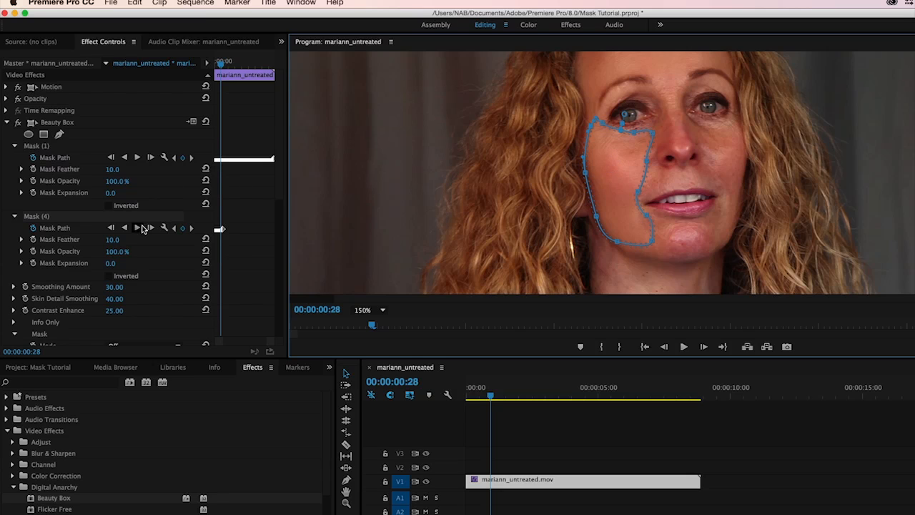
Step: Resume tracking Mask (4) forward to about 00:00:01:08, then stop
left_click(136, 228)
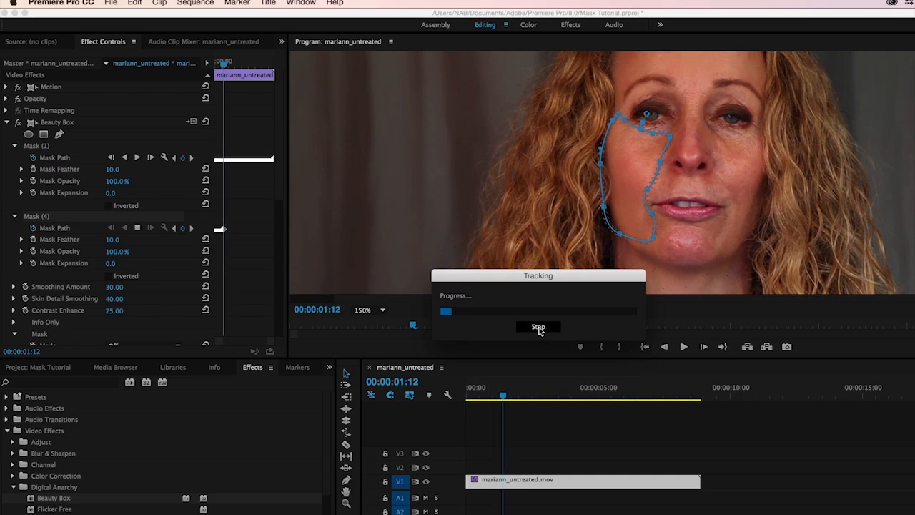
left_click(537, 326)
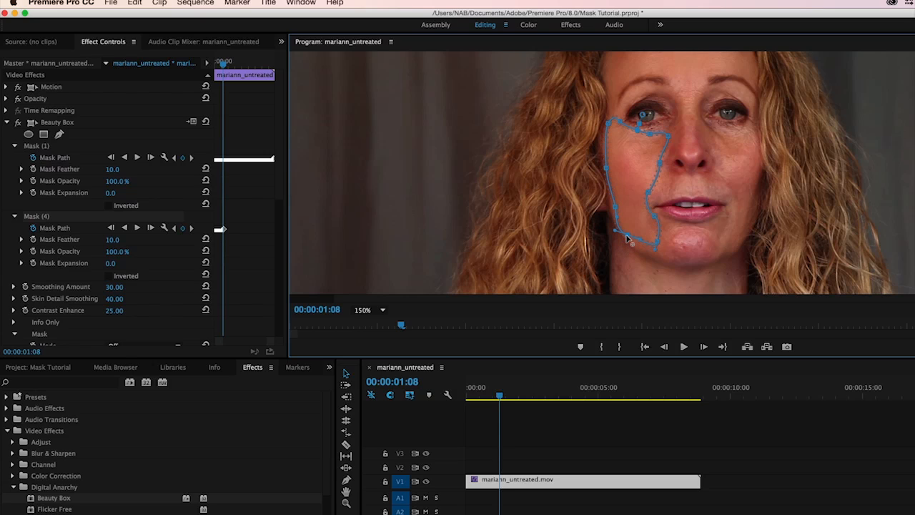
mouse_move(636, 238)
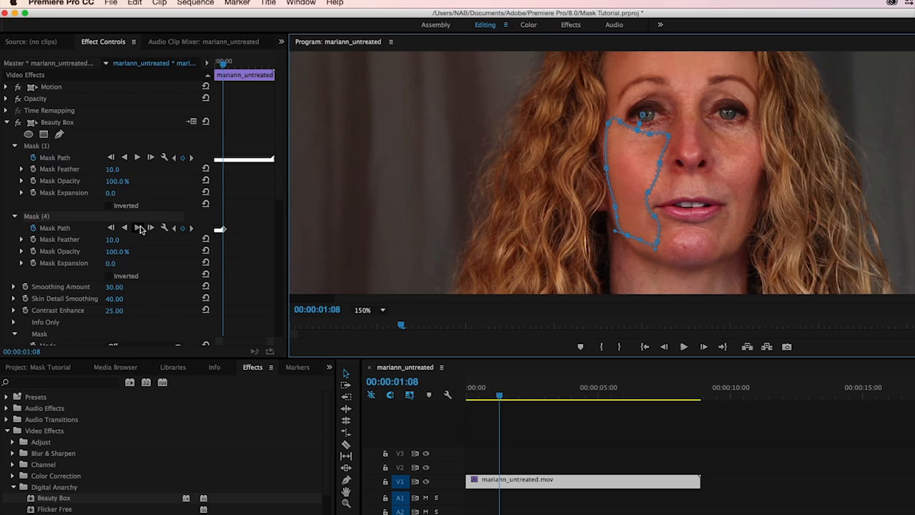
Step: Track Mask (4) a few more frames, inspect it, then track to 00:00:08:26
left_click(150, 227)
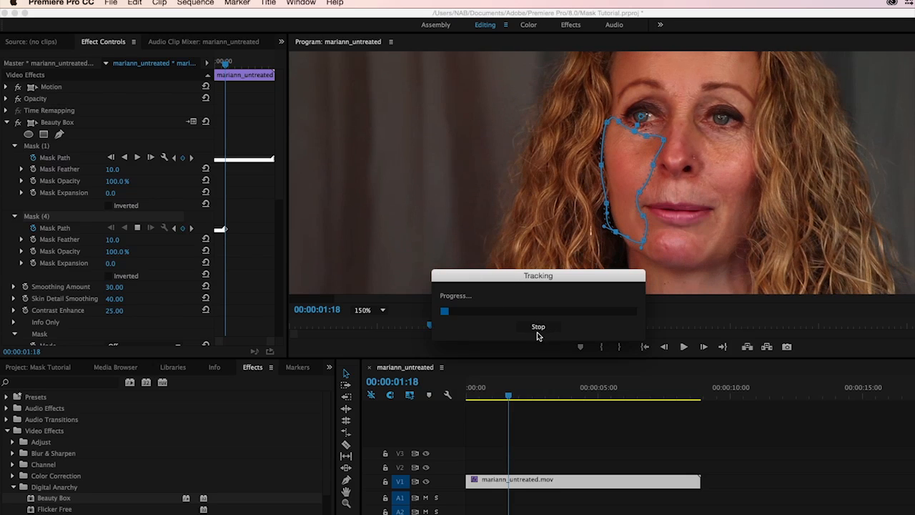
left_click(537, 326)
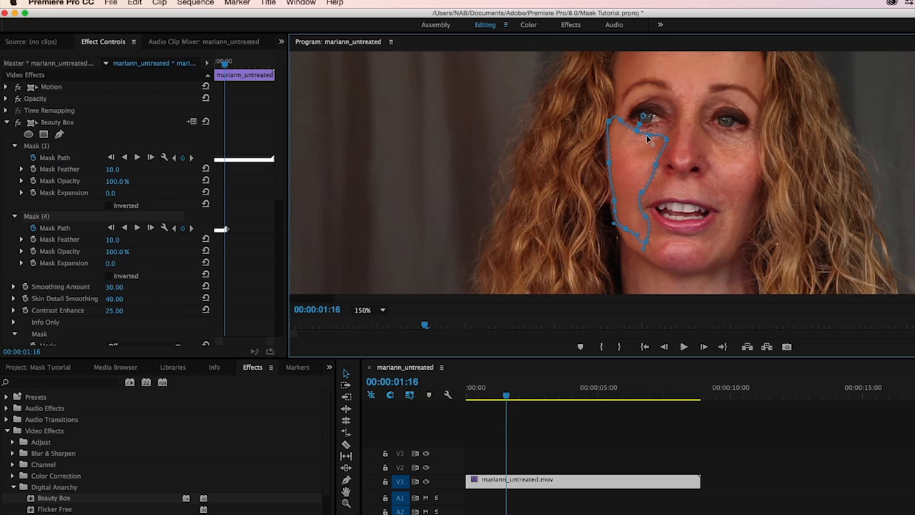
mouse_move(663, 180)
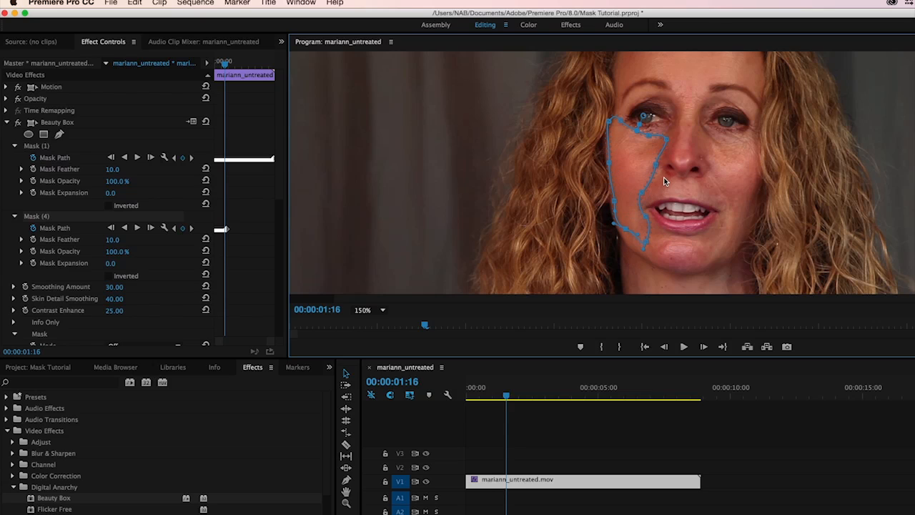
mouse_move(652, 138)
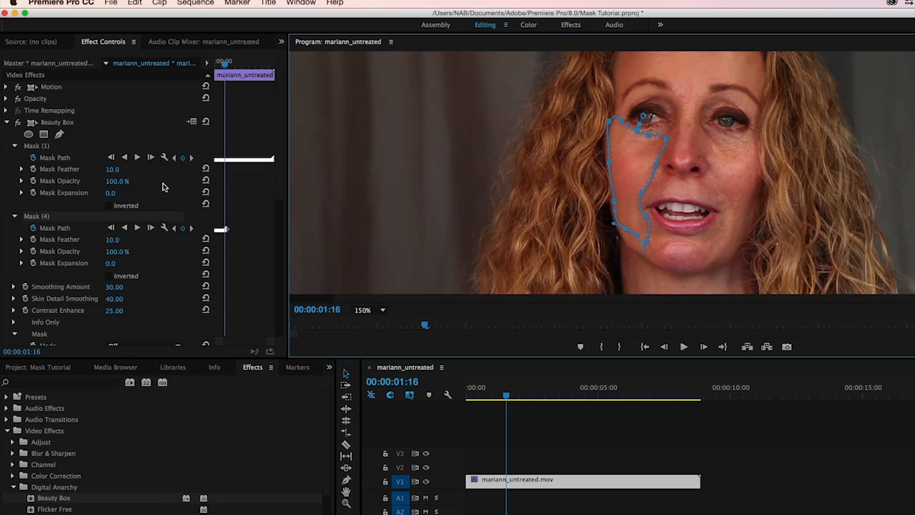
mouse_move(250, 208)
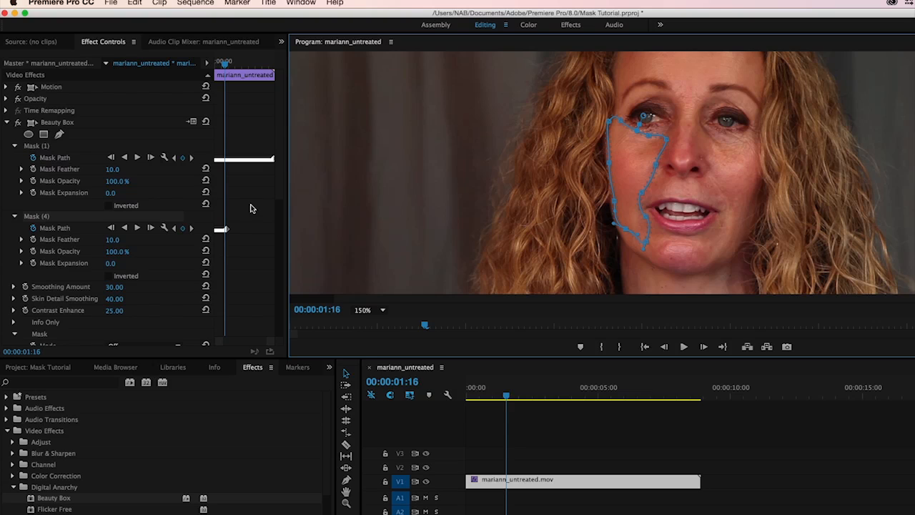
mouse_move(685, 152)
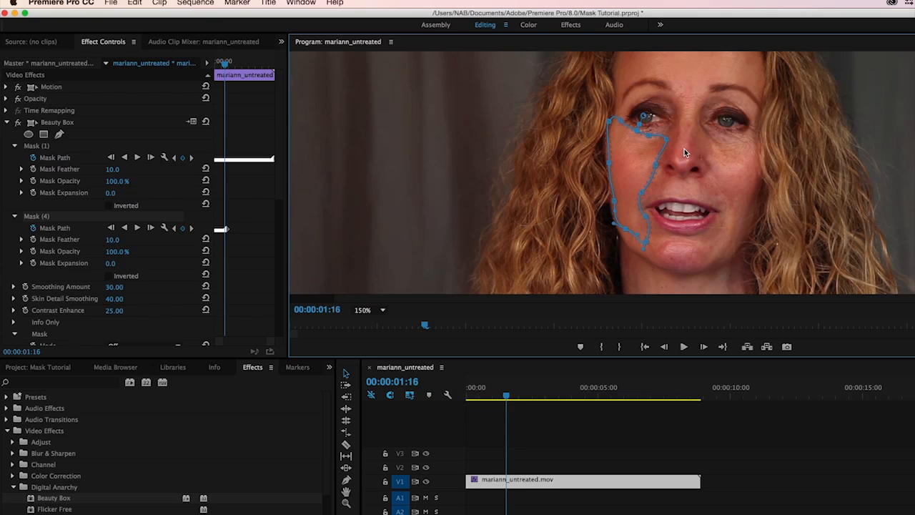
mouse_move(628, 151)
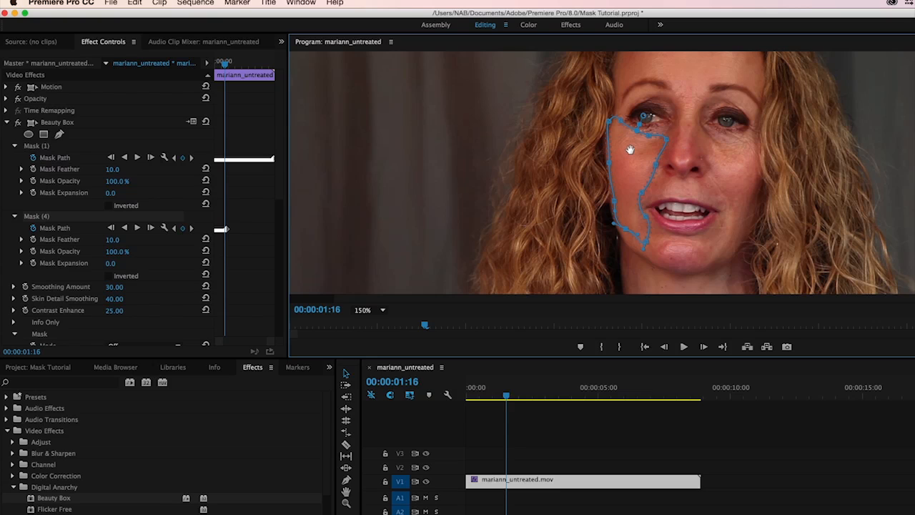
mouse_move(639, 184)
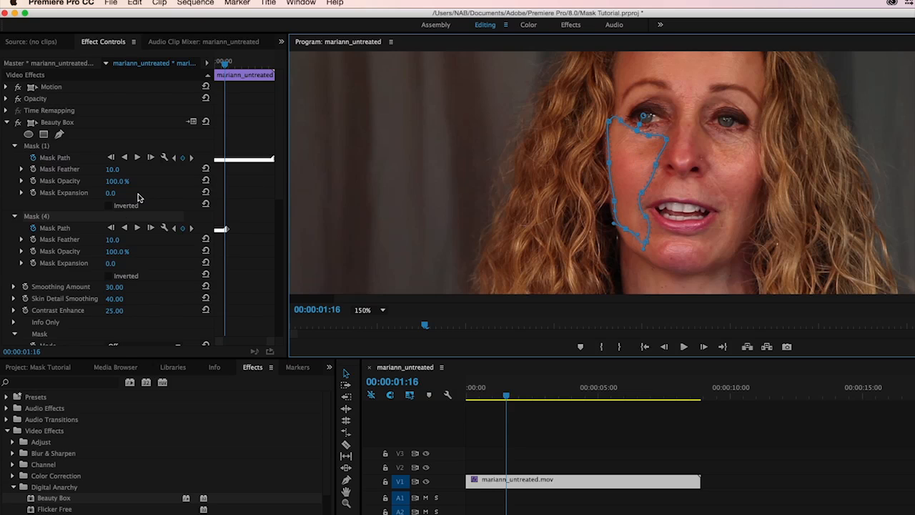
mouse_move(138, 227)
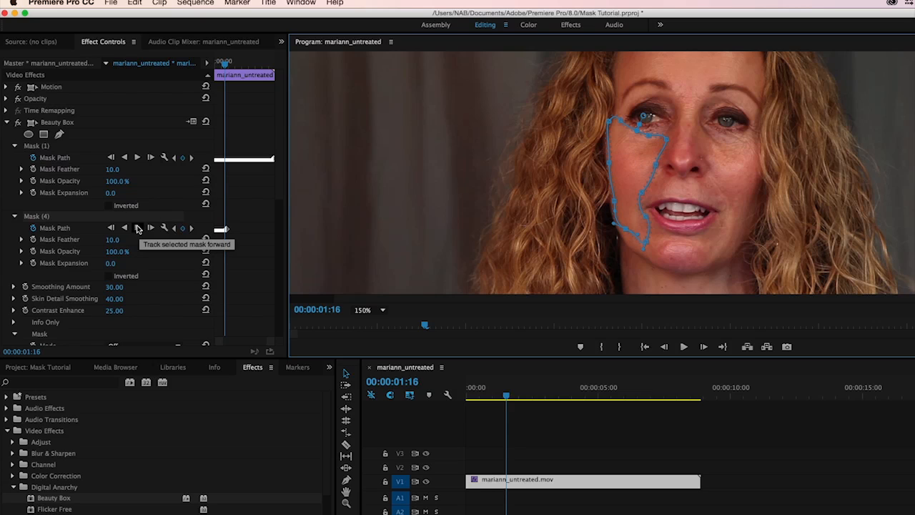
left_click(137, 227)
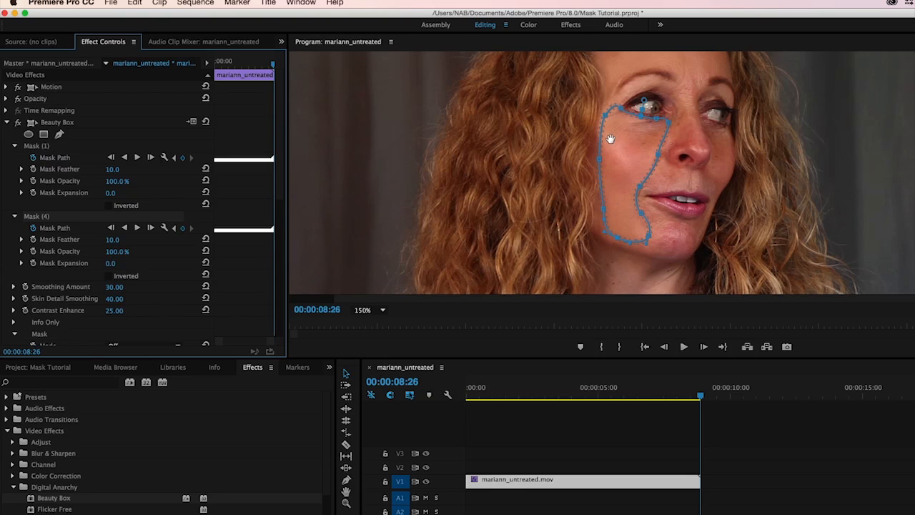
mouse_move(616, 138)
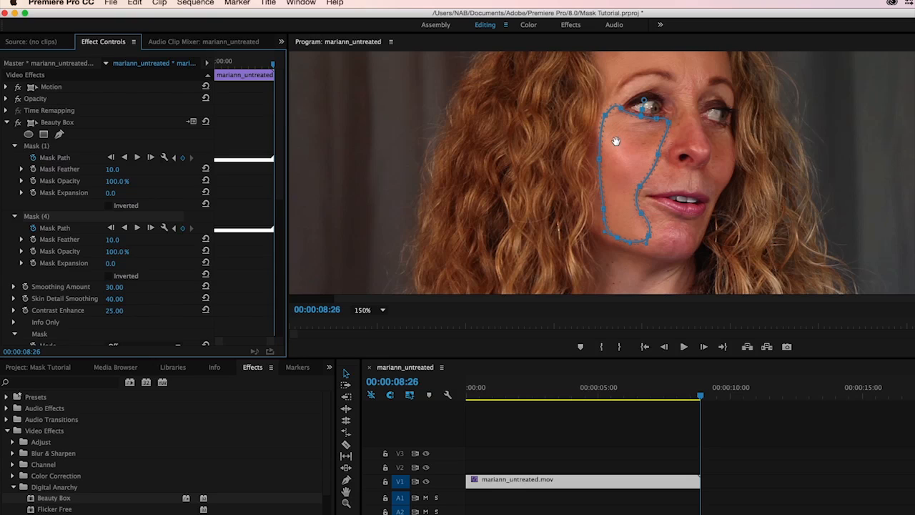
mouse_move(639, 156)
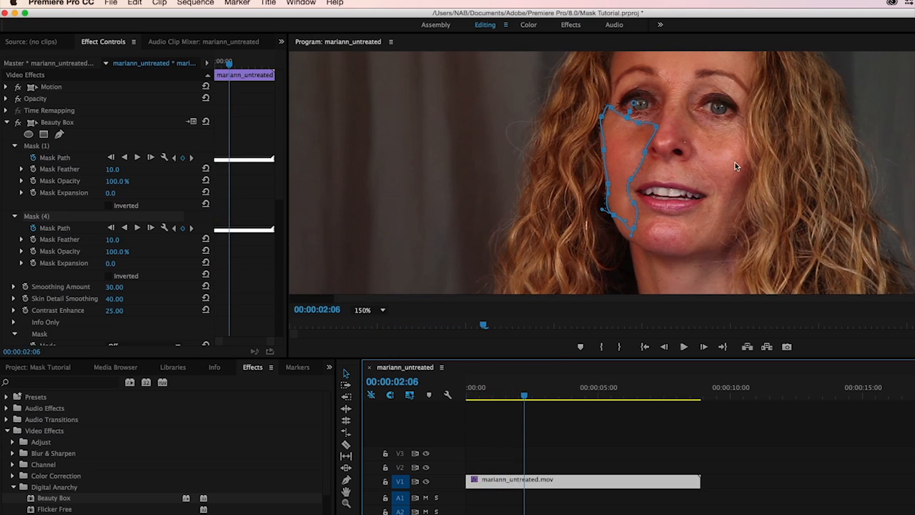
mouse_move(766, 250)
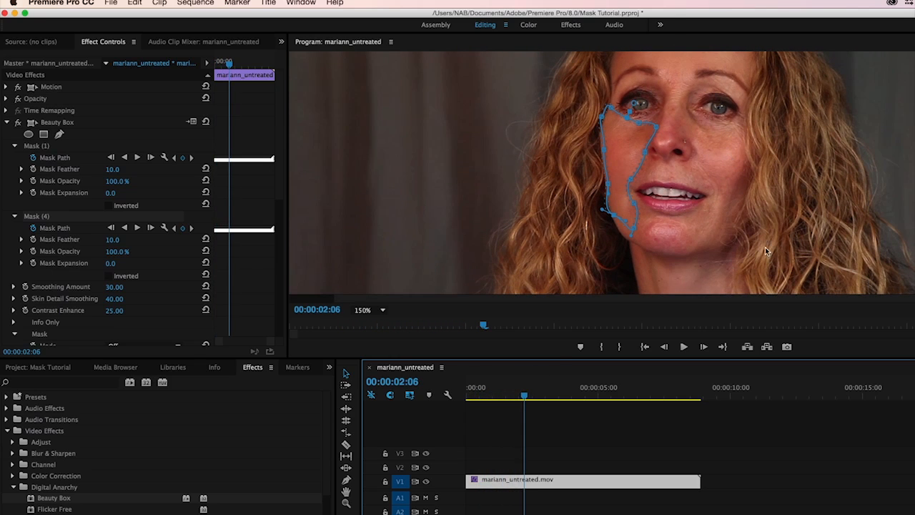
mouse_move(802, 231)
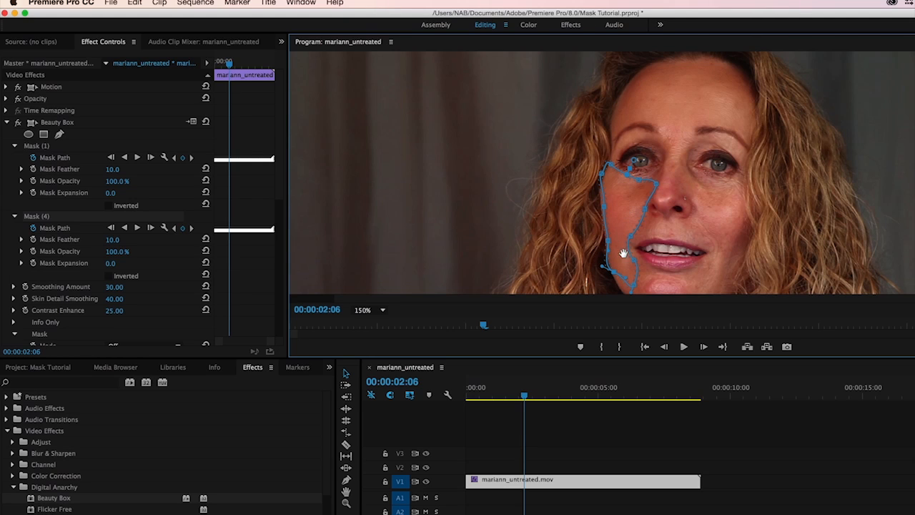
left_click(367, 309)
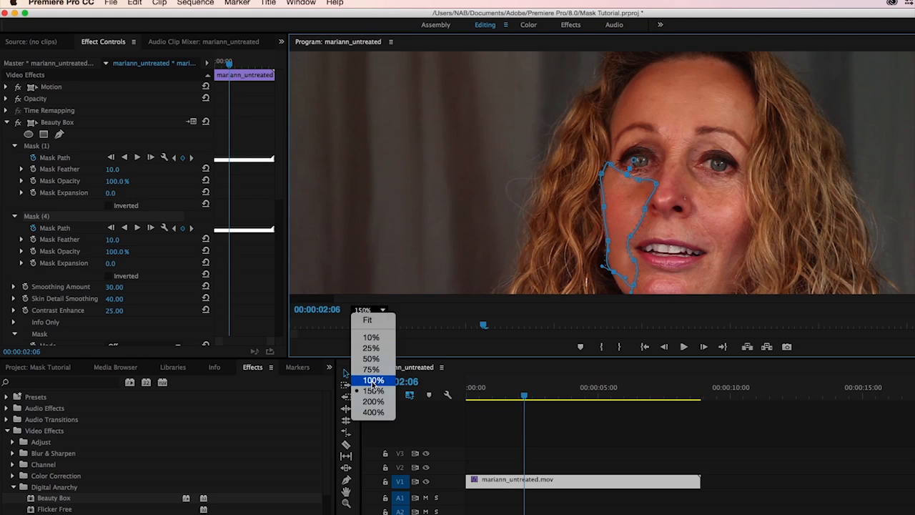
Step: Zoom the Program Monitor to 100% and check the cheek mask around 7:29
left_click(373, 379)
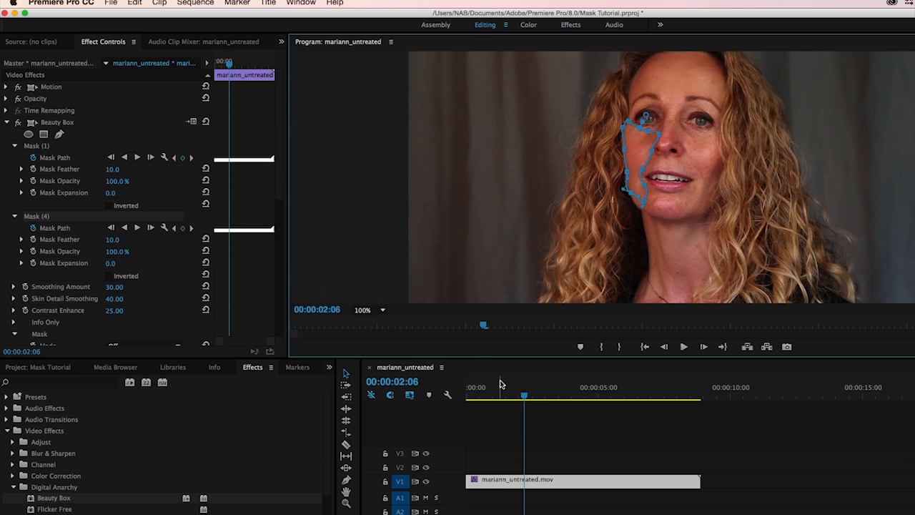
left_click(682, 346)
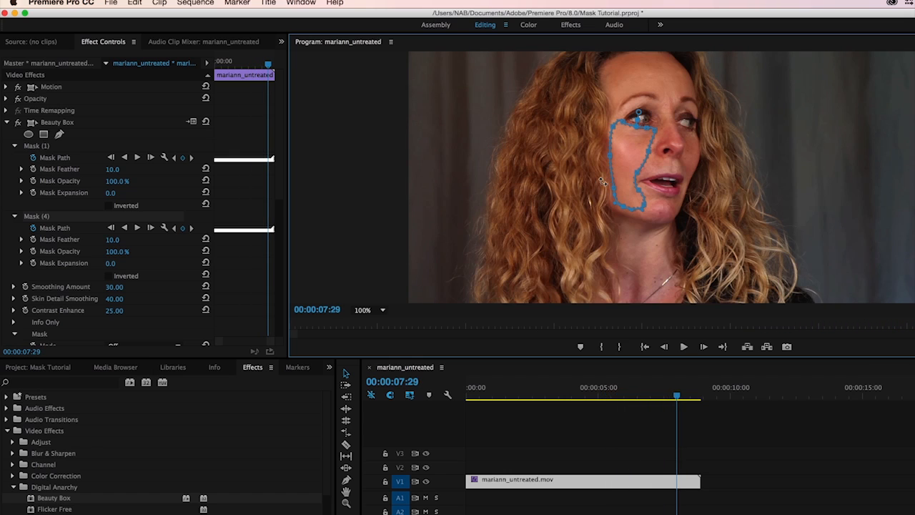
mouse_move(610, 187)
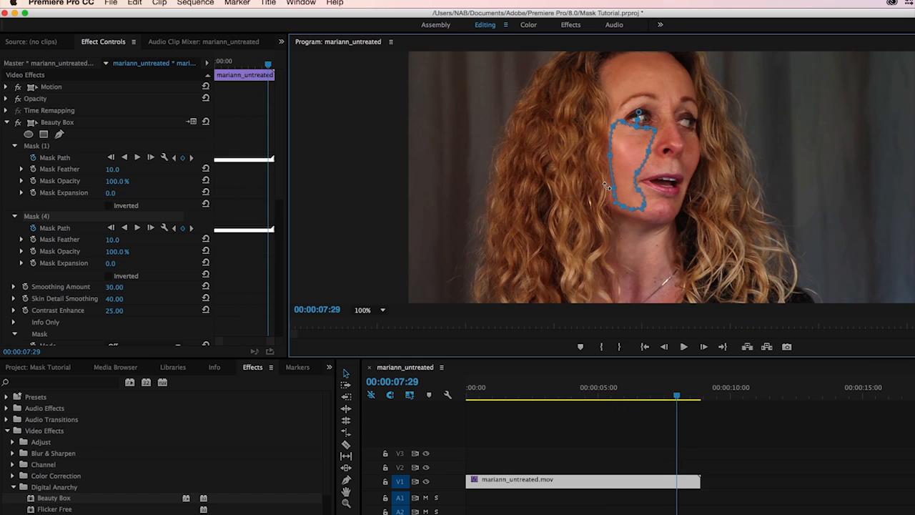
mouse_move(594, 201)
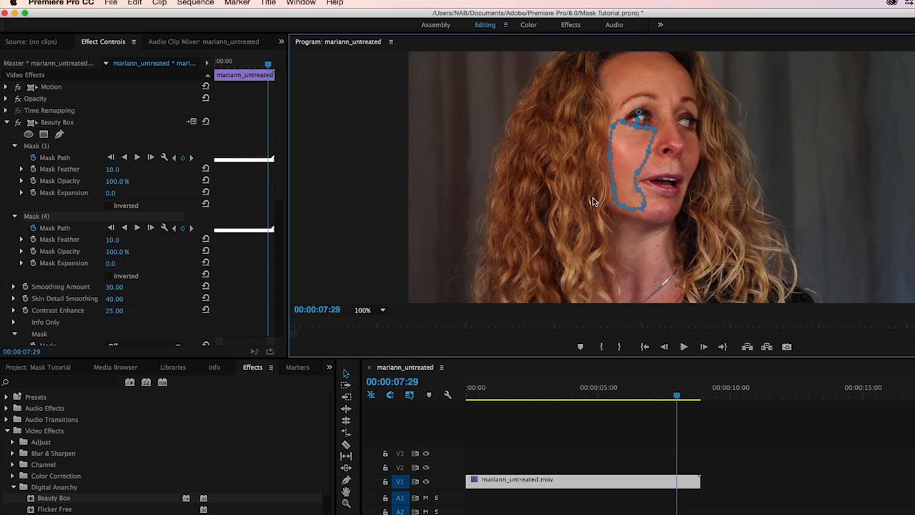
mouse_move(622, 208)
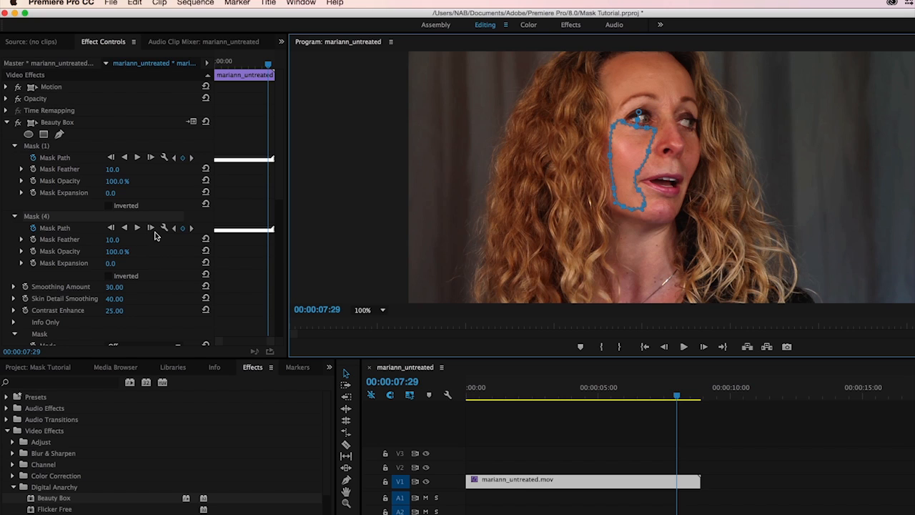
mouse_move(143, 257)
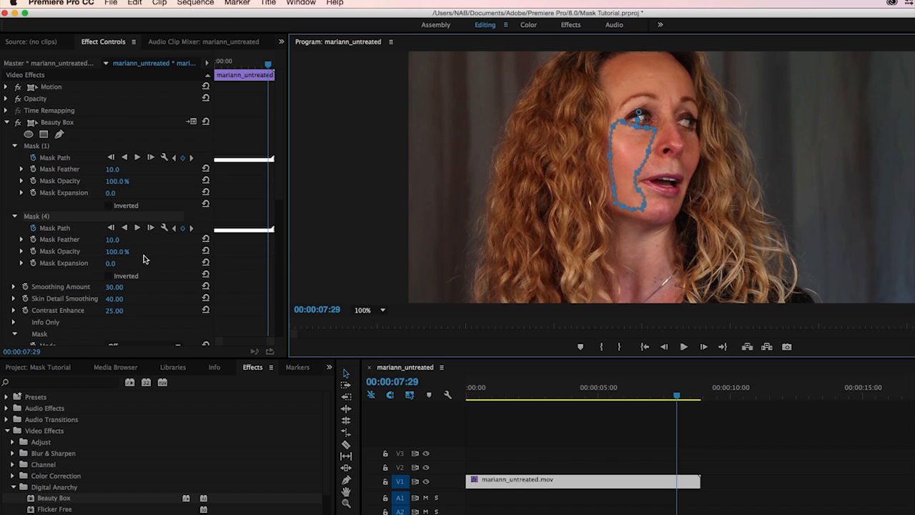
mouse_move(630, 149)
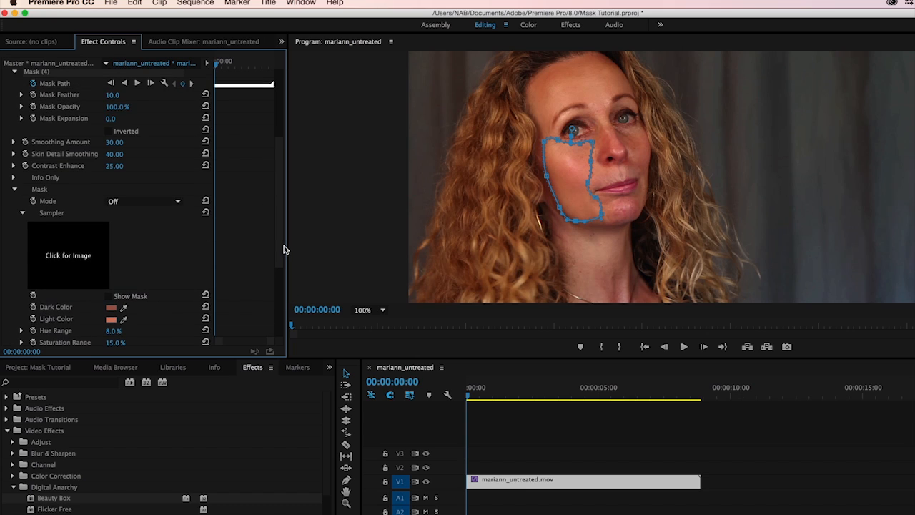
scroll("down", 3)
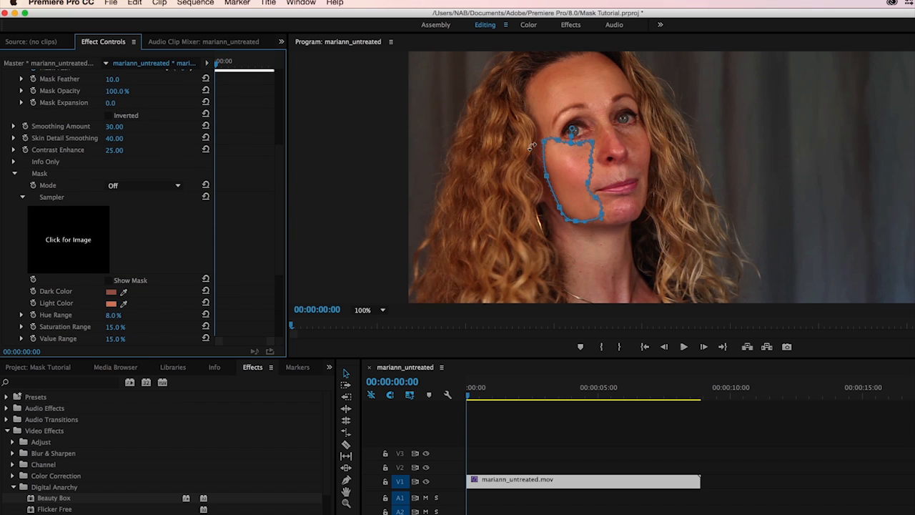
mouse_move(538, 221)
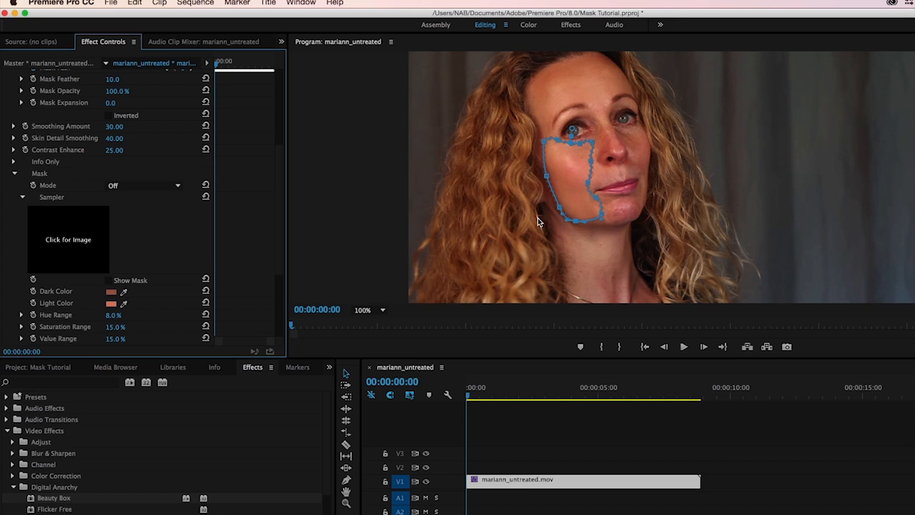
mouse_move(605, 58)
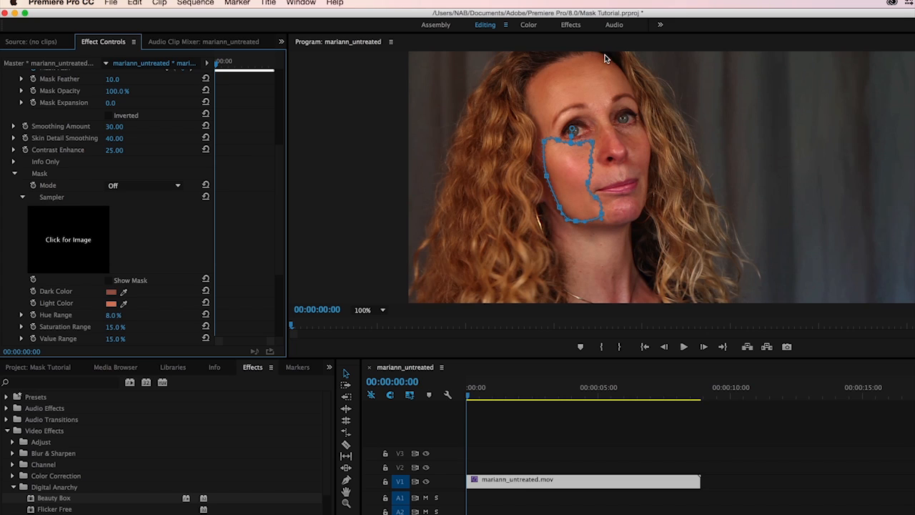
mouse_move(541, 69)
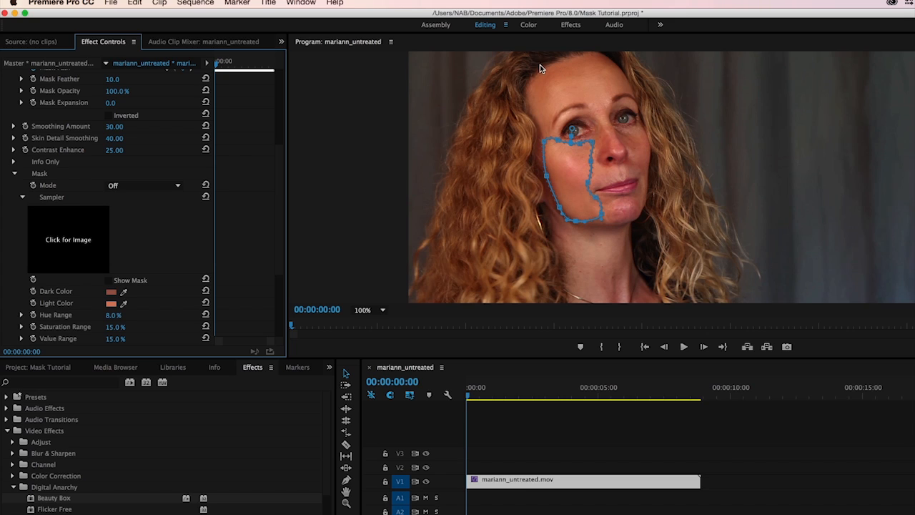
mouse_move(227, 133)
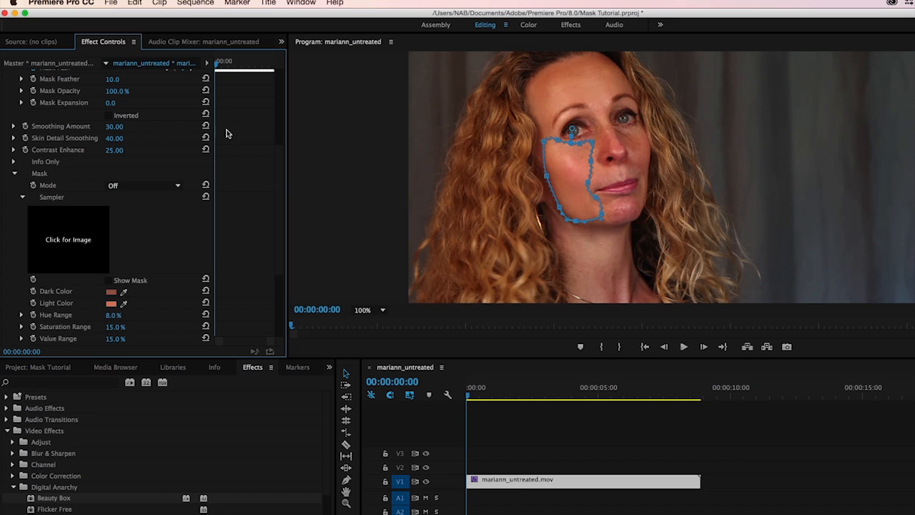
mouse_move(556, 63)
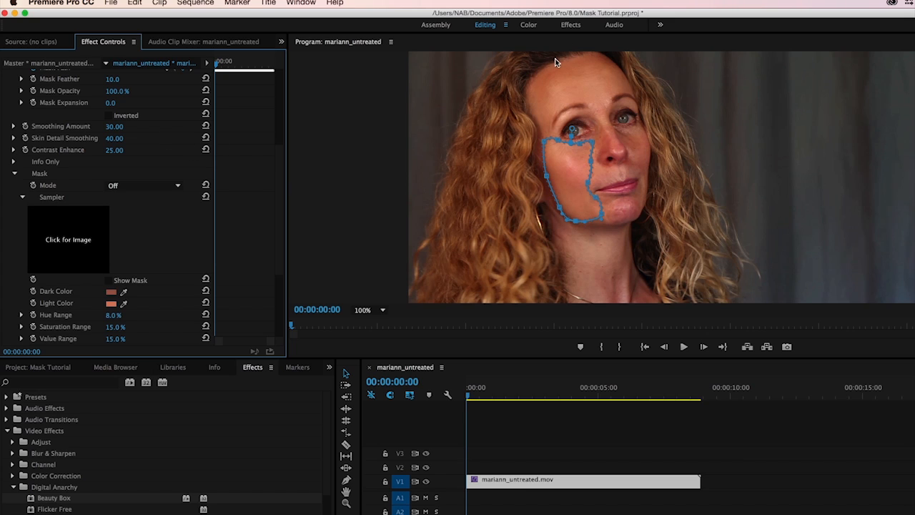
mouse_move(553, 70)
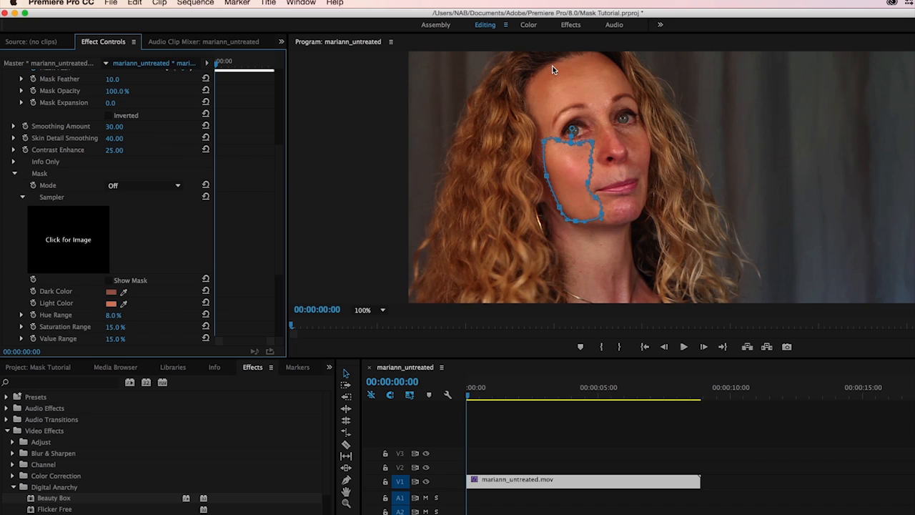
mouse_move(547, 74)
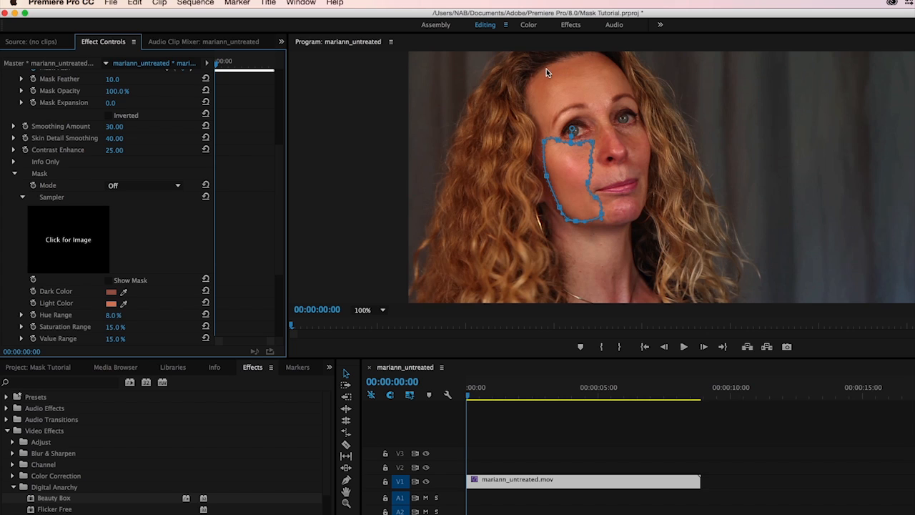
mouse_move(577, 63)
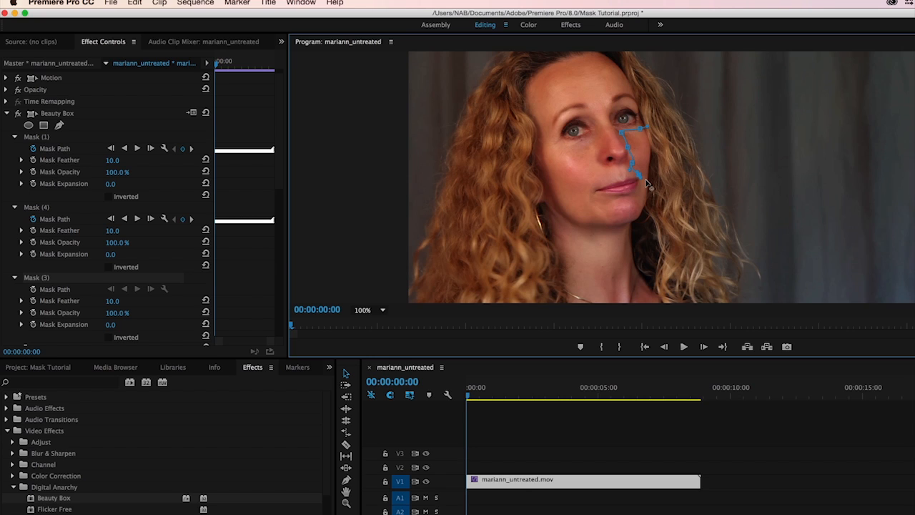
mouse_move(647, 163)
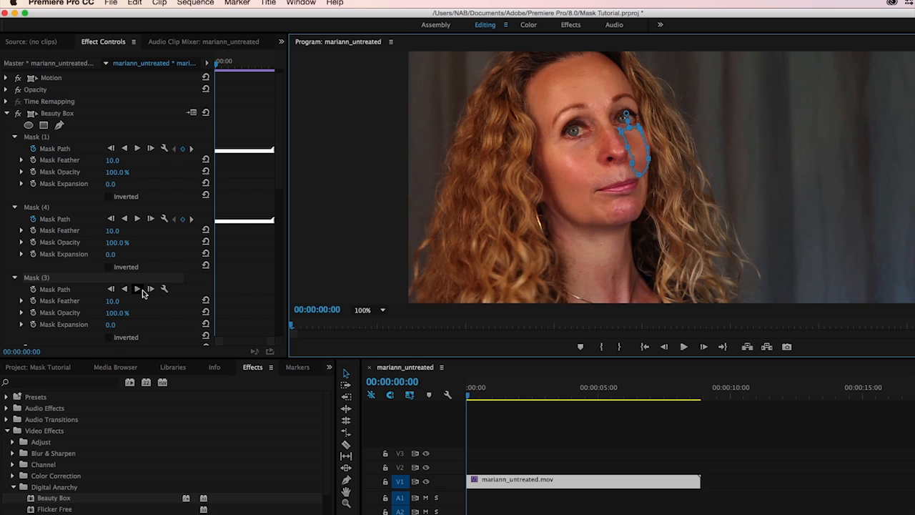
mouse_move(137, 288)
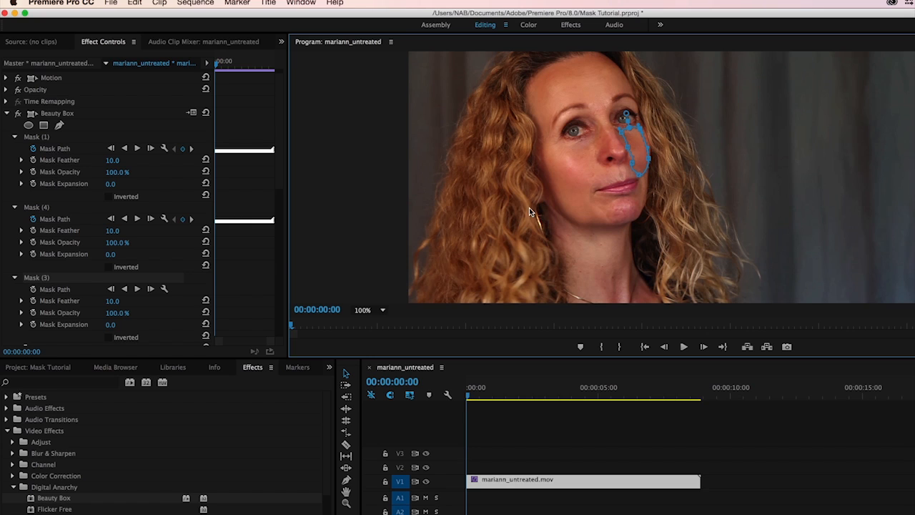
mouse_move(173, 290)
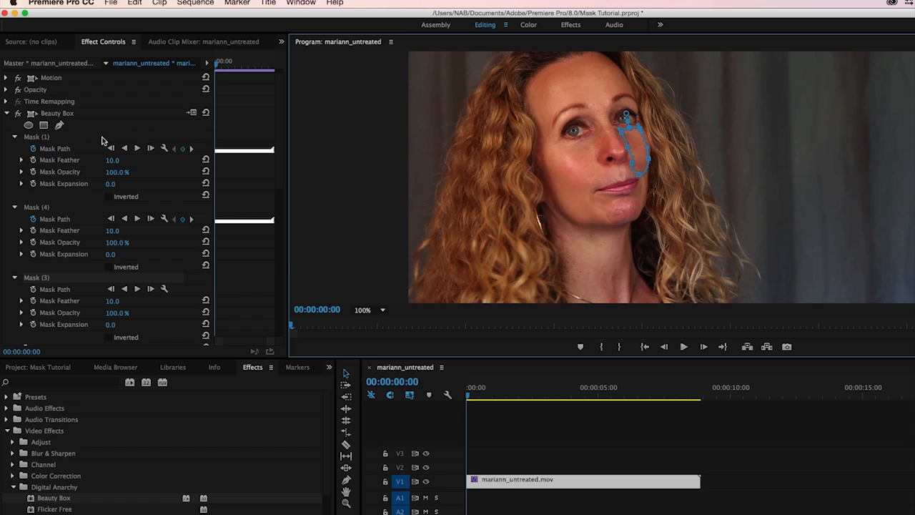
mouse_move(140, 299)
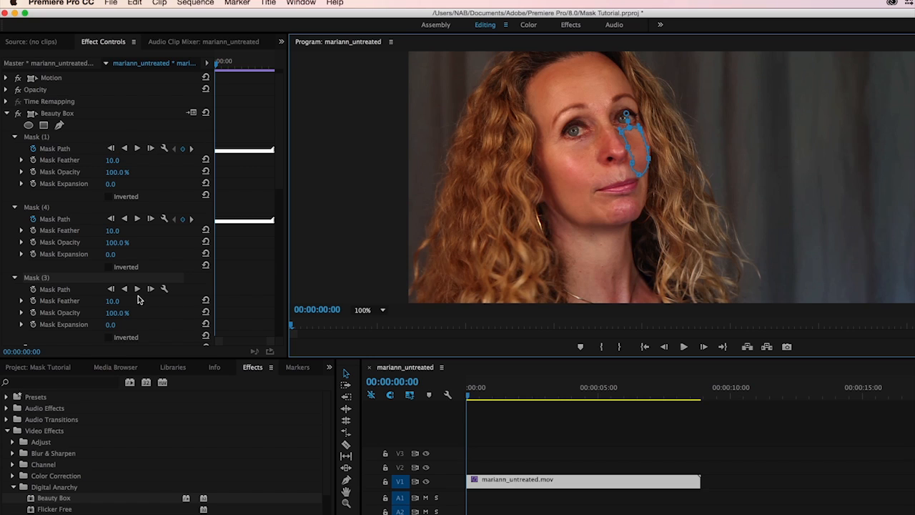
mouse_move(110, 288)
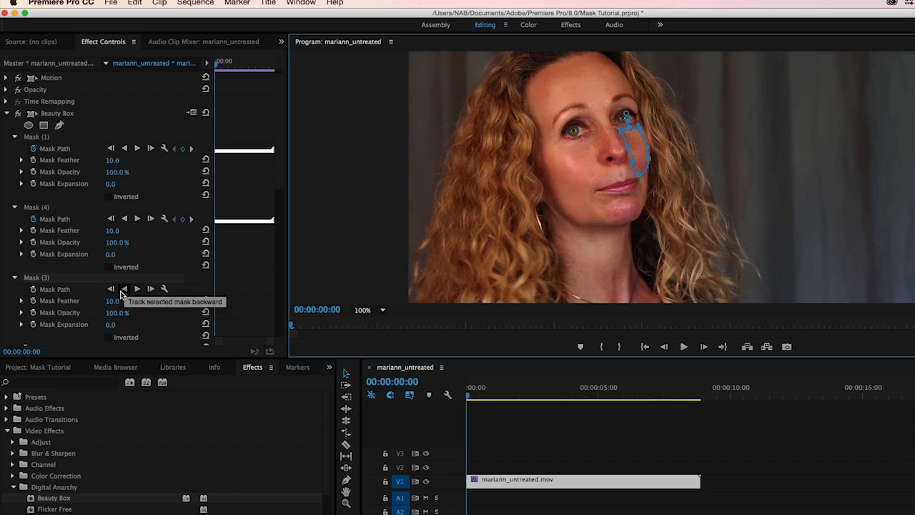
mouse_move(639, 148)
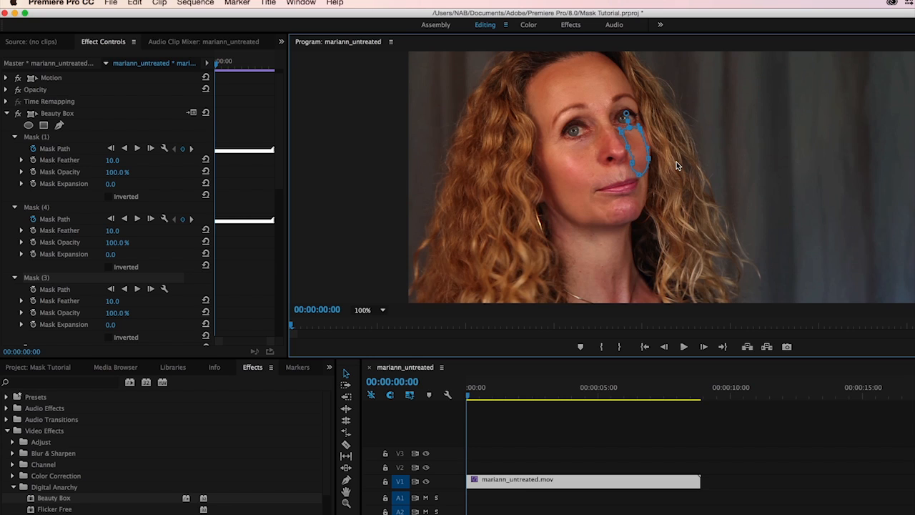
mouse_move(622, 109)
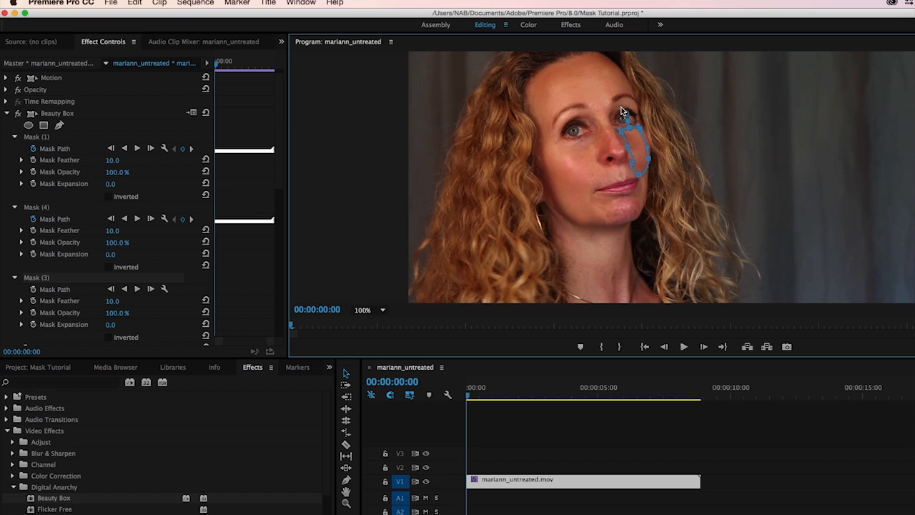